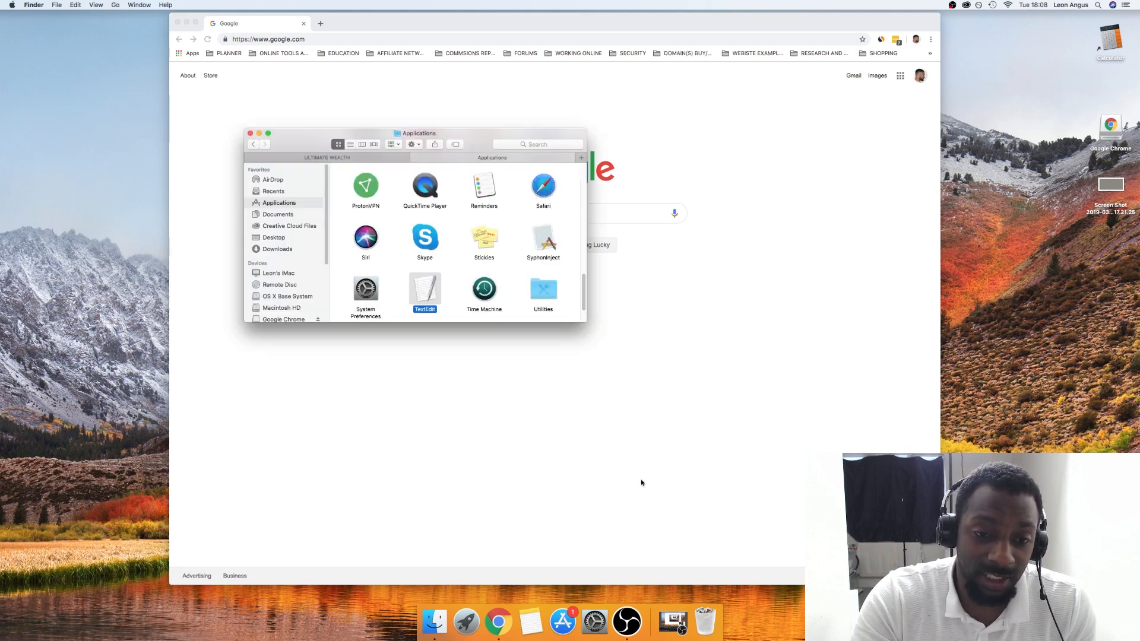
{"action": "mouse_move", "coordinate": [425, 288]}
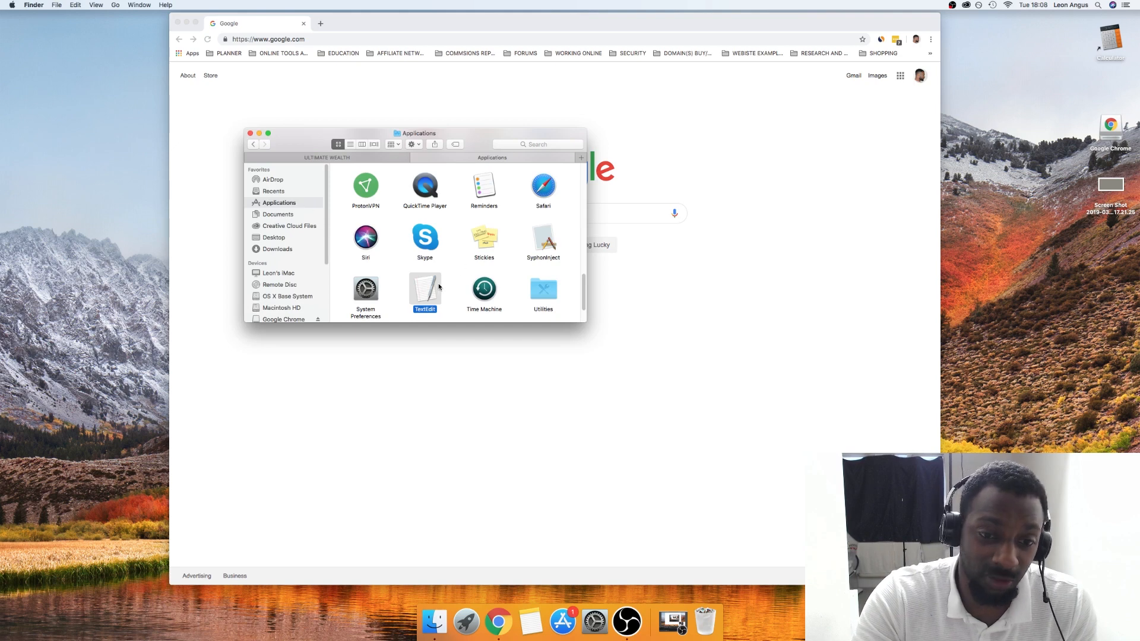
- Launch TextEdit from the Finder Applications folder
{"action": "double_click", "coordinate": [424, 289]}
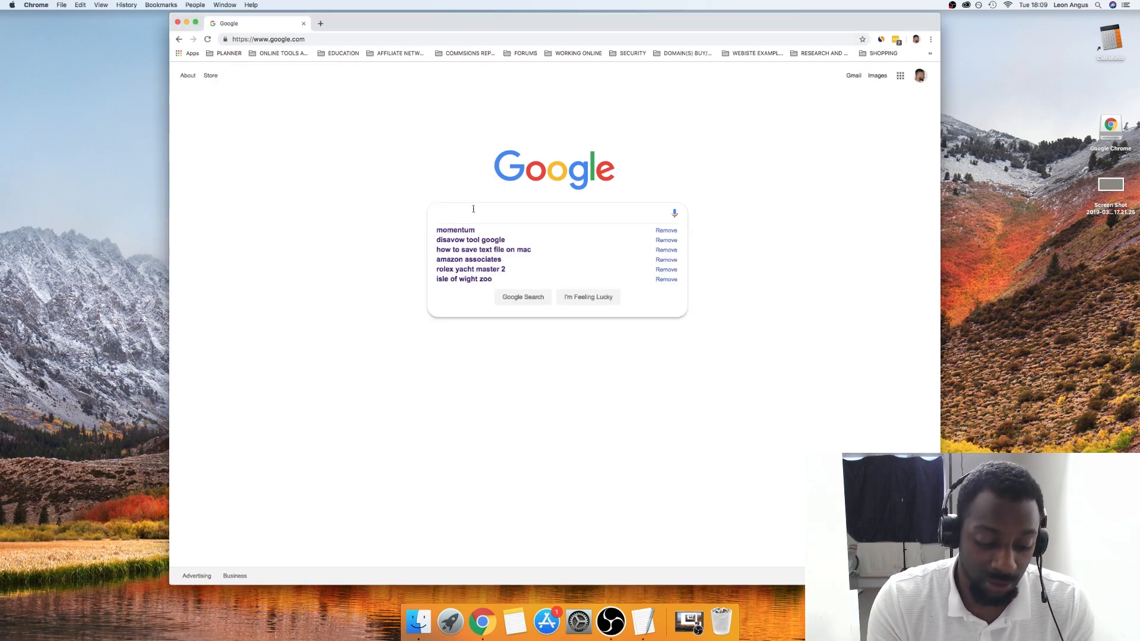
- Search Google for 'disavow tool google' and bring up link options on the Search Console Help result
{"action": "type", "text": "dissavow"}
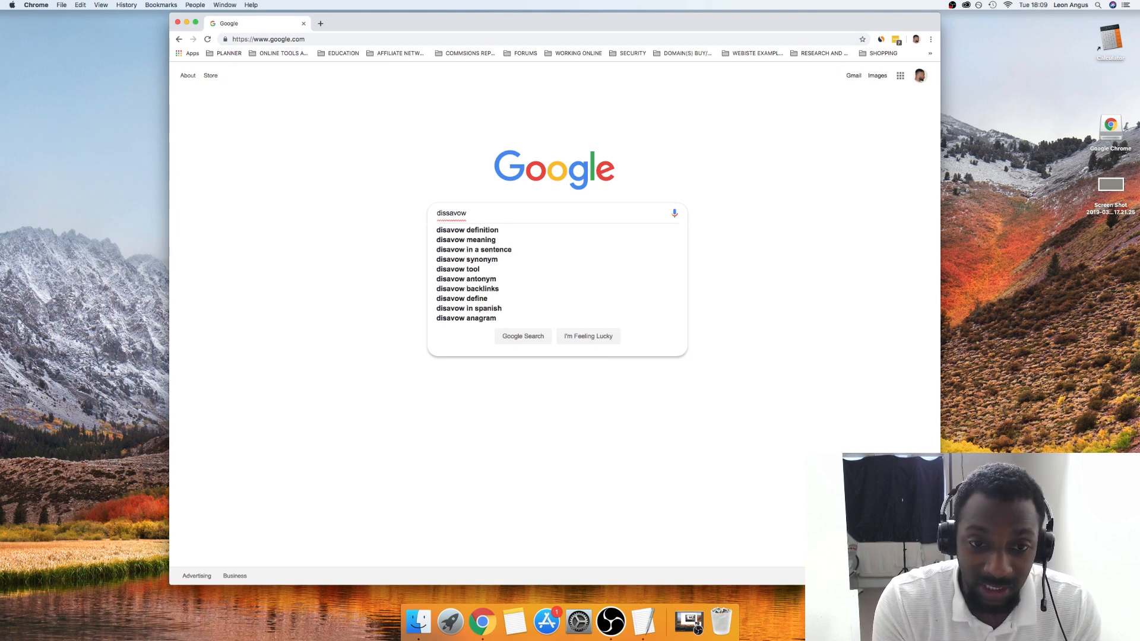
{"action": "type", "text": "tool google"}
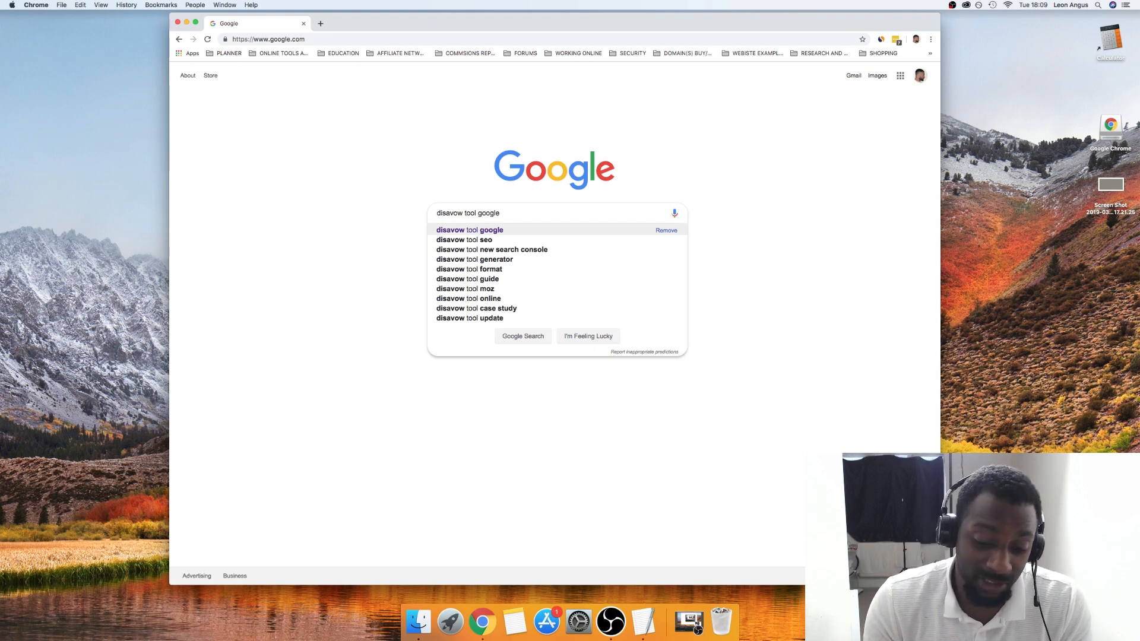
{"action": "left_click", "coordinate": [469, 230]}
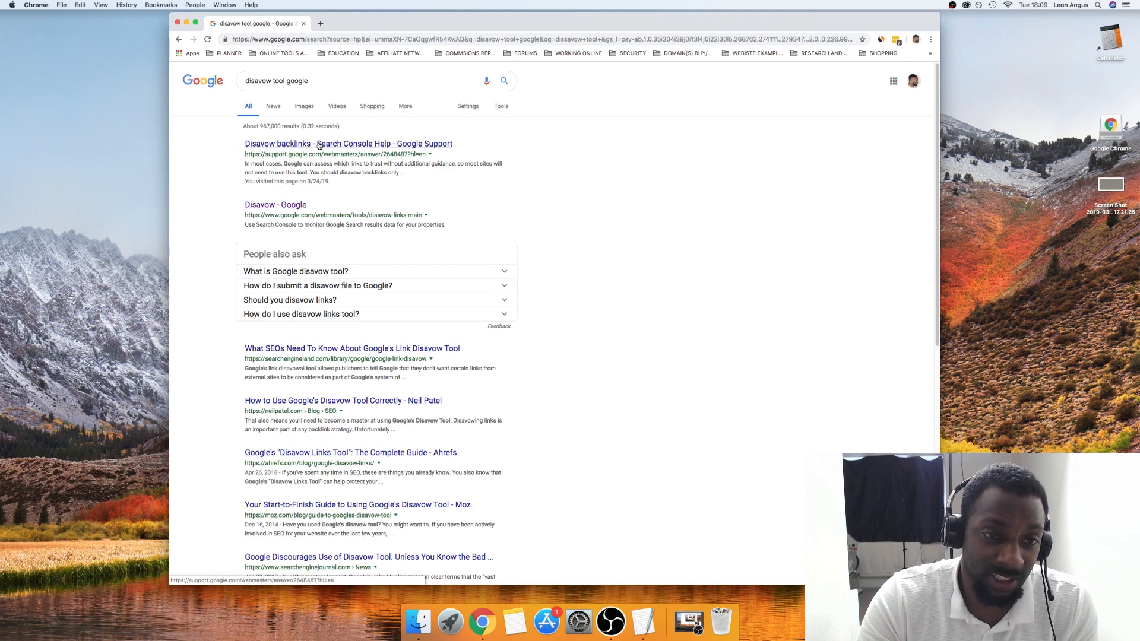
{"action": "right_click", "coordinate": [320, 143]}
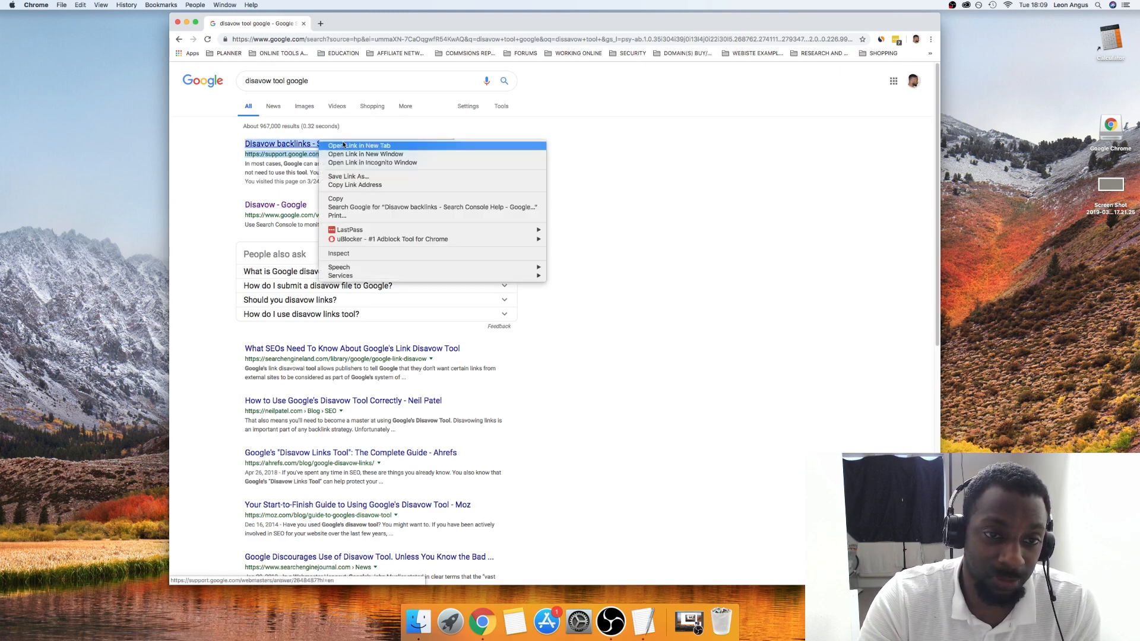
- Open the Disavow backlinks help article in a new tab and copy its domain:example.com sample
{"action": "left_click", "coordinate": [357, 145]}
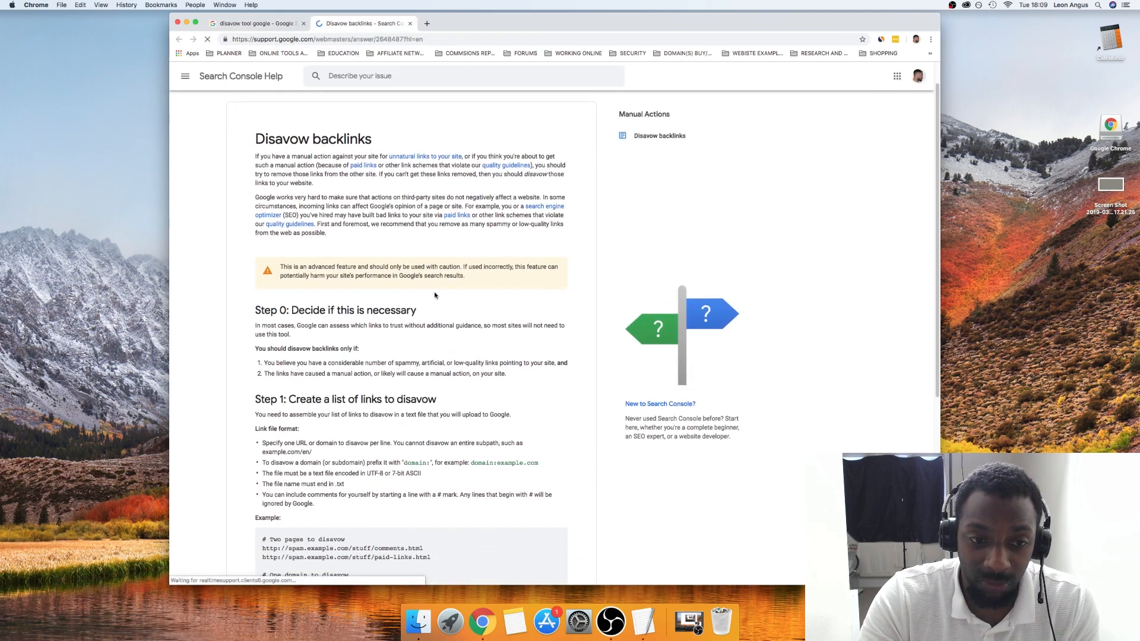
{"action": "scroll", "scroll_direction": "down", "scroll_amount": 3}
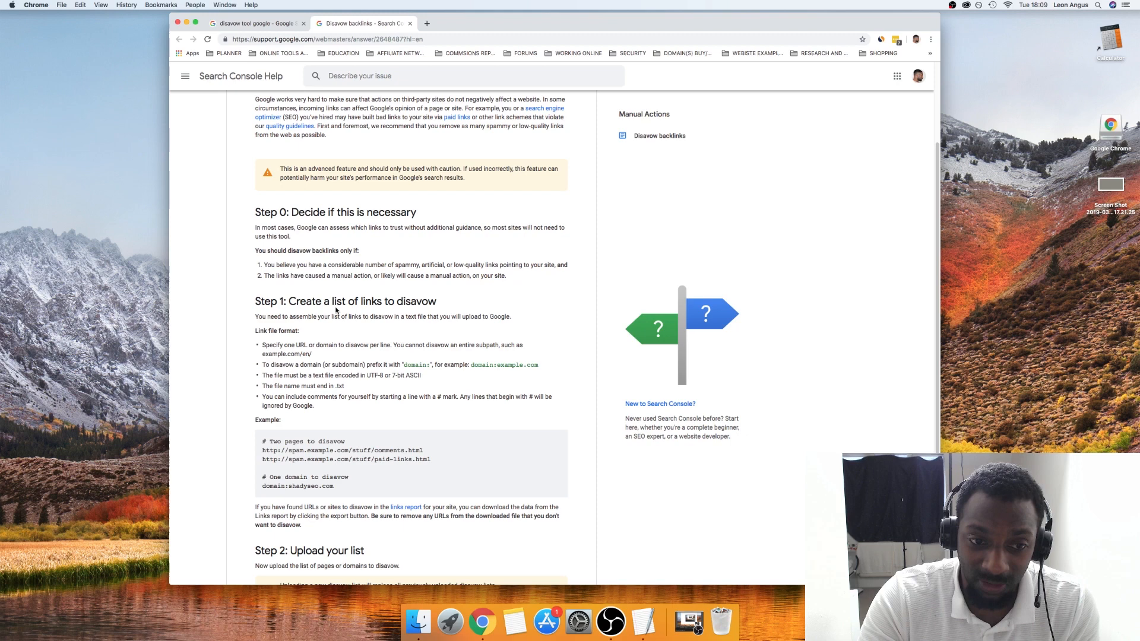
{"action": "scroll", "scroll_direction": "down", "scroll_amount": 3}
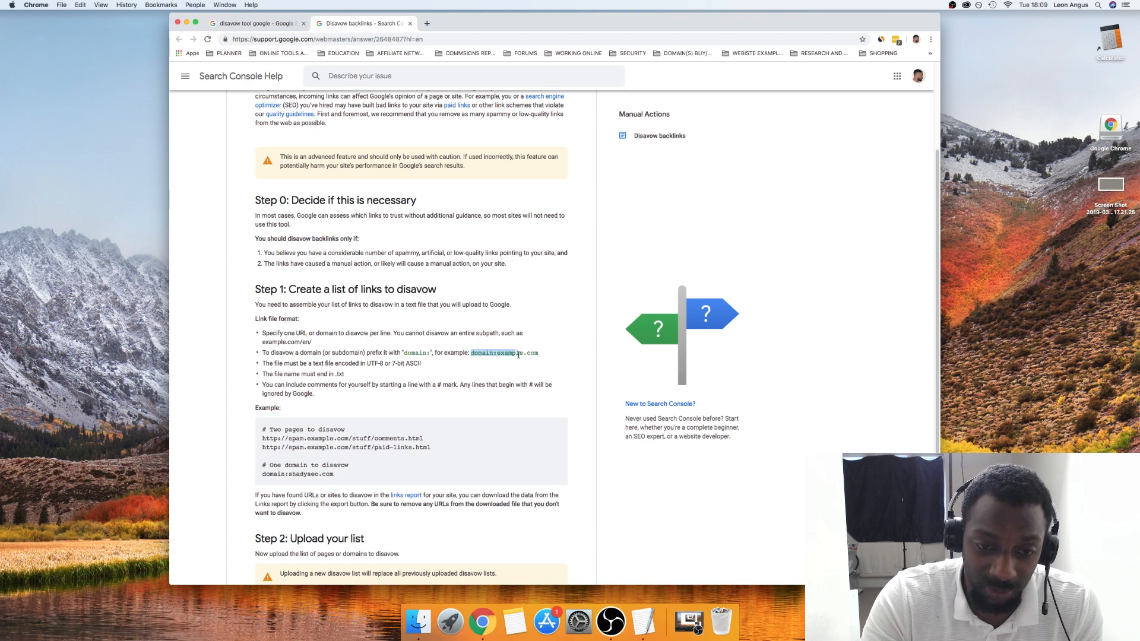
{"action": "right_click", "coordinate": [503, 352]}
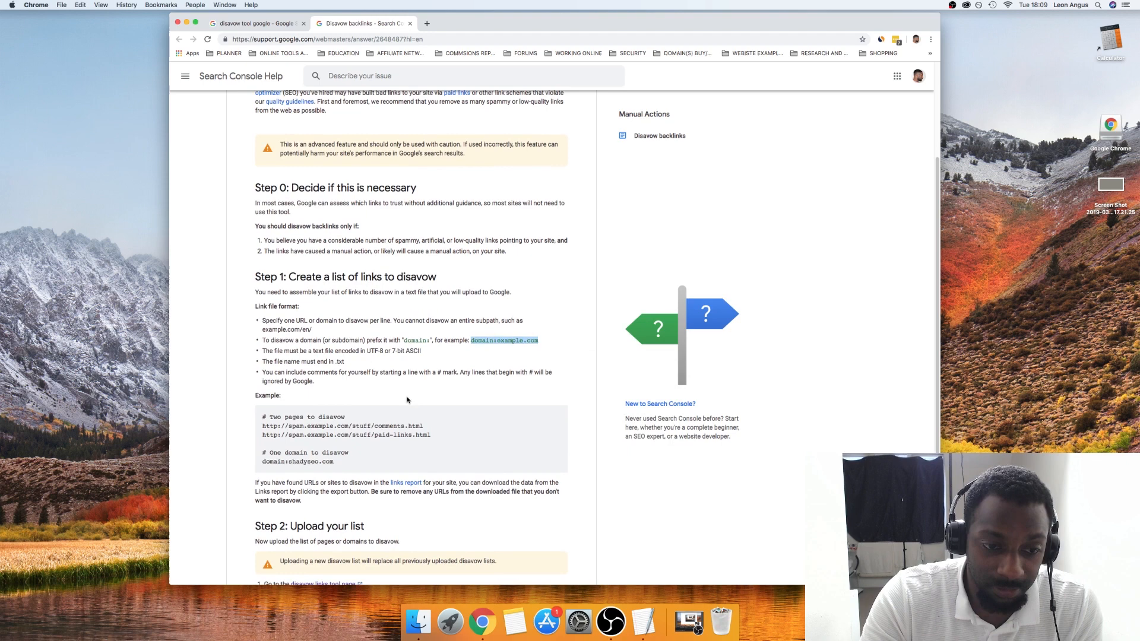
- Review the rest of the link file format, selecting the example comment line
{"action": "scroll", "scroll_direction": "down", "scroll_amount": 3}
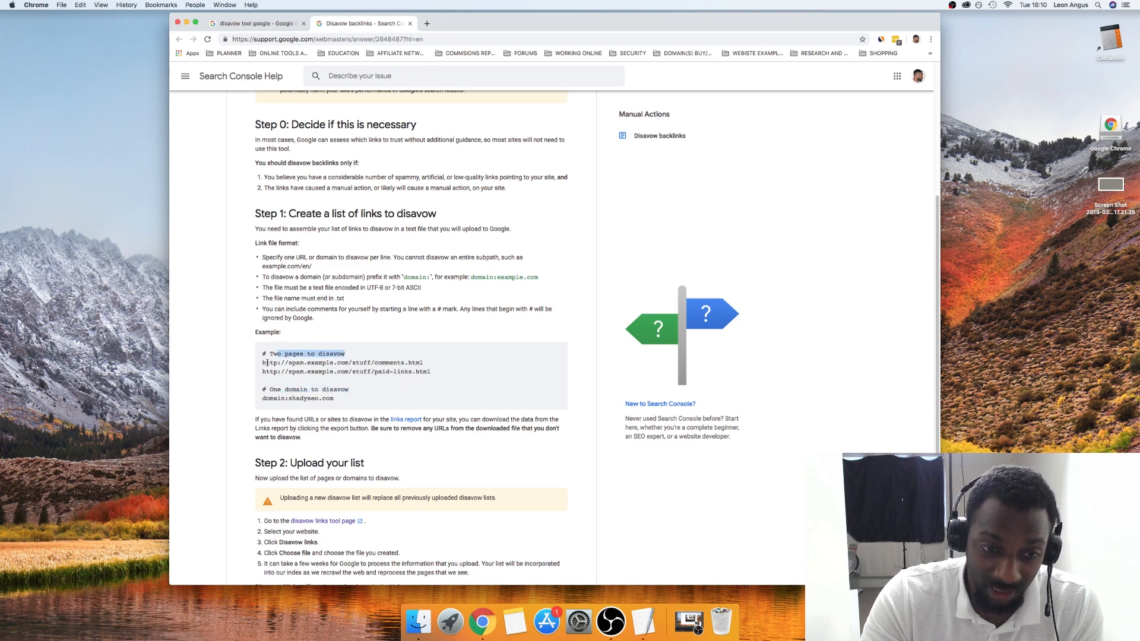
{"action": "left_click_drag", "start_coordinate": [263, 354], "coordinate": [374, 362]}
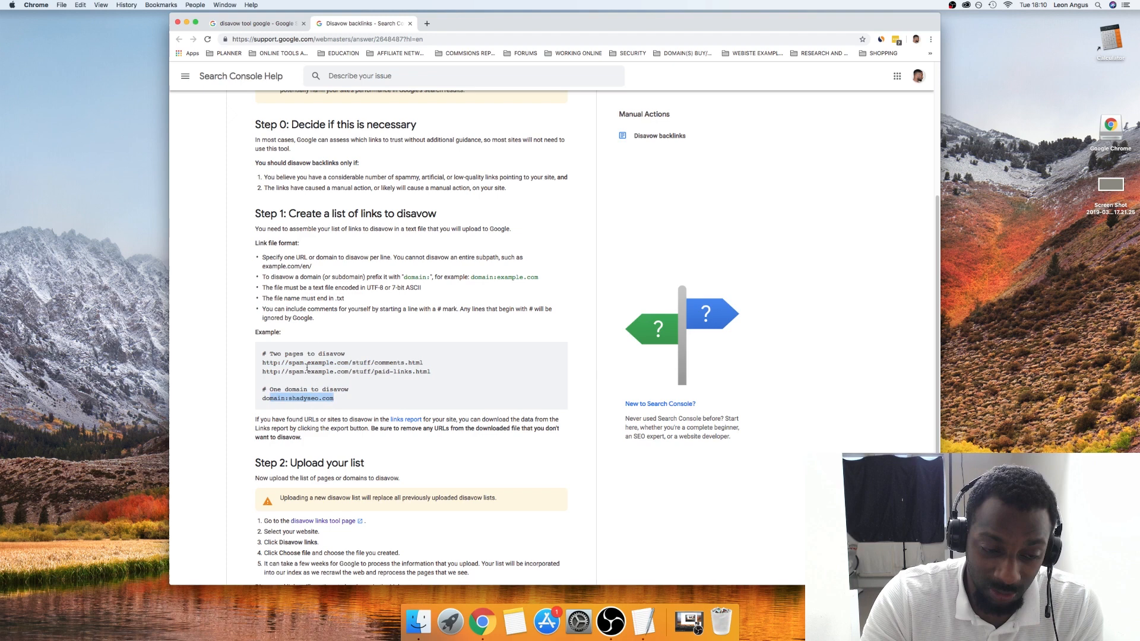
{"action": "scroll", "scroll_direction": "down", "scroll_amount": 3}
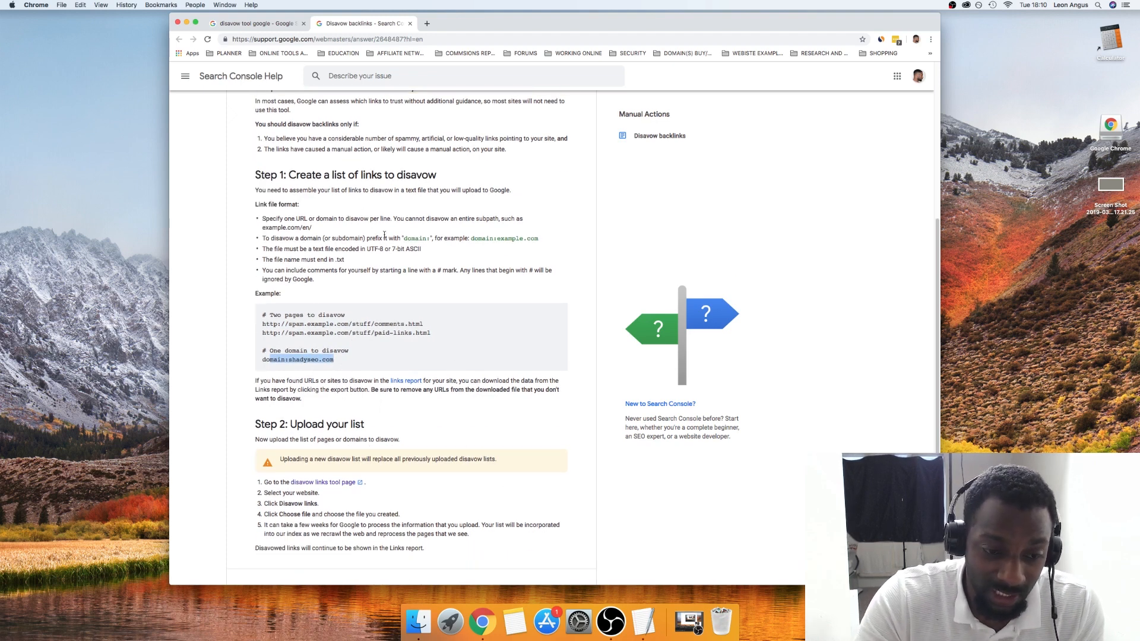
{"action": "scroll", "scroll_direction": "down", "scroll_amount": 3}
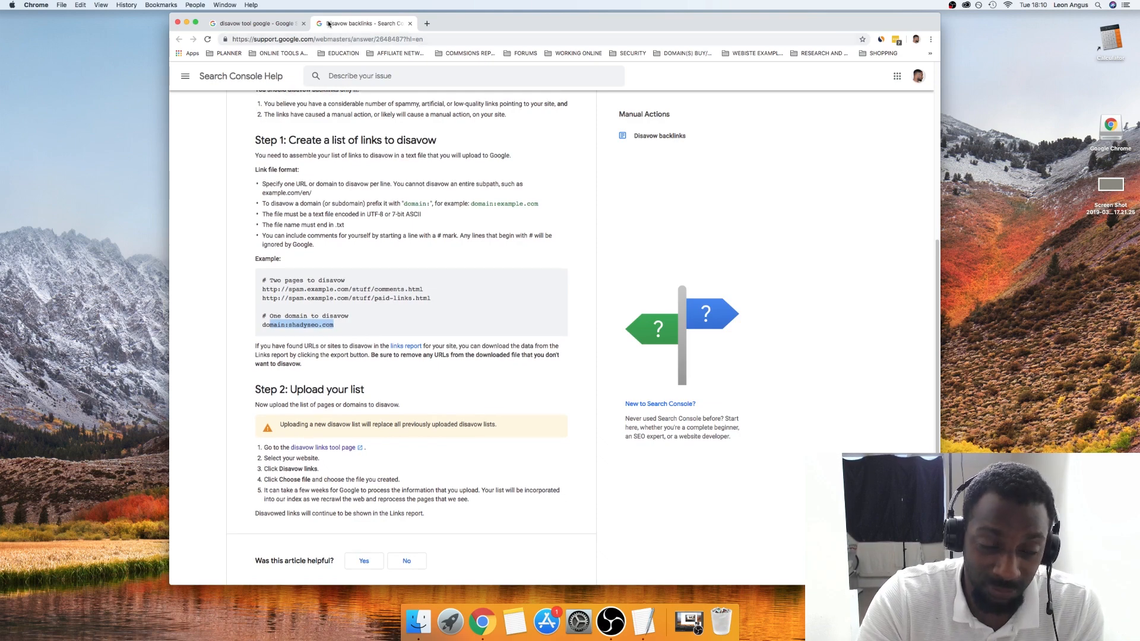
- Enter the Search Console Disavow Links tool for the site property
{"action": "left_click", "coordinate": [257, 24]}
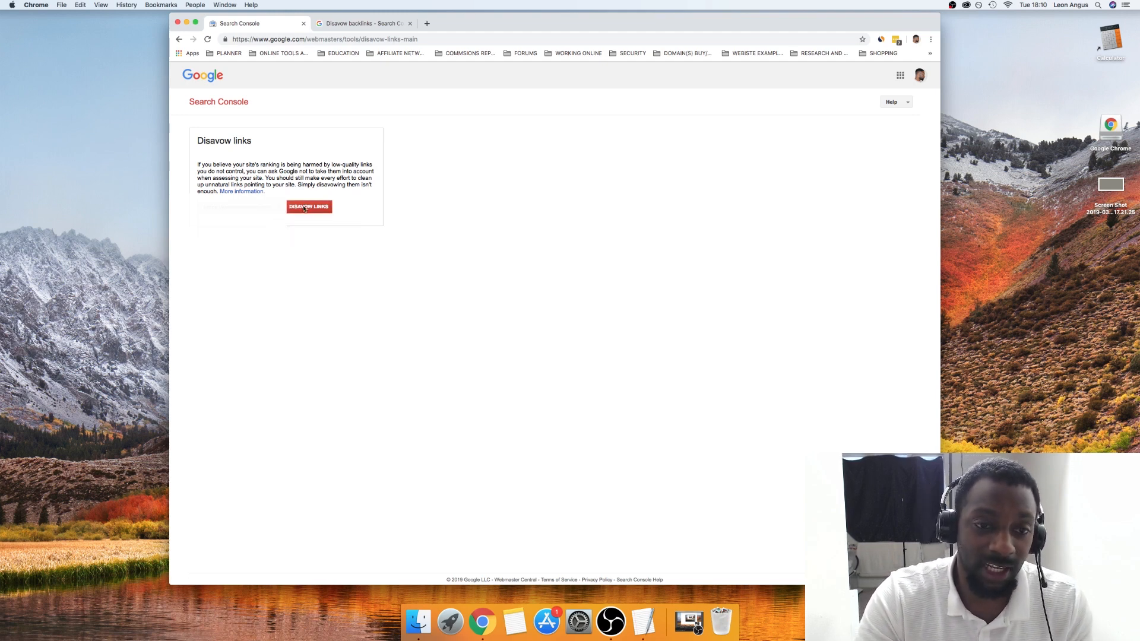
{"action": "left_click", "coordinate": [309, 207]}
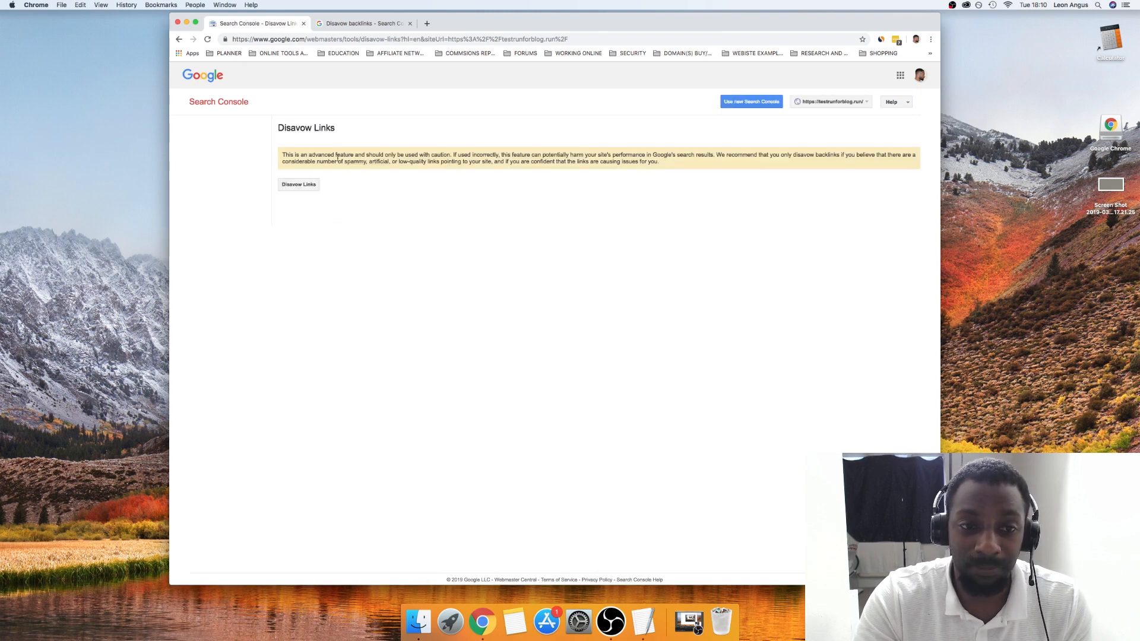
{"action": "mouse_move", "coordinate": [574, 425]}
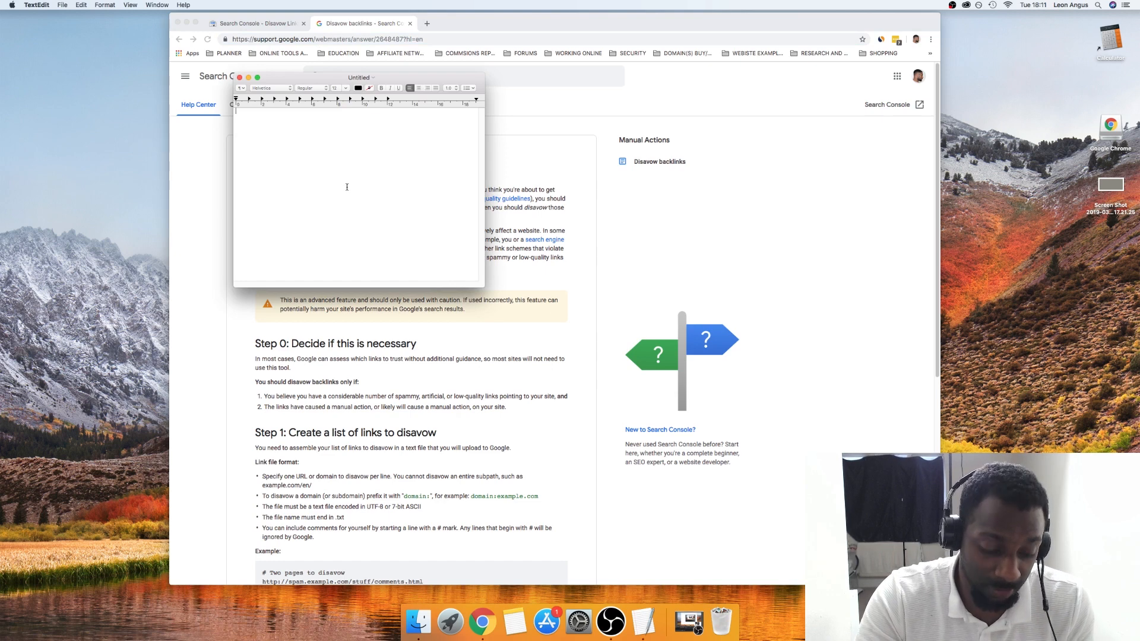
- Start the TextEdit list with a domain:example.com line
{"action": "type", "text": "domain:example.com"}
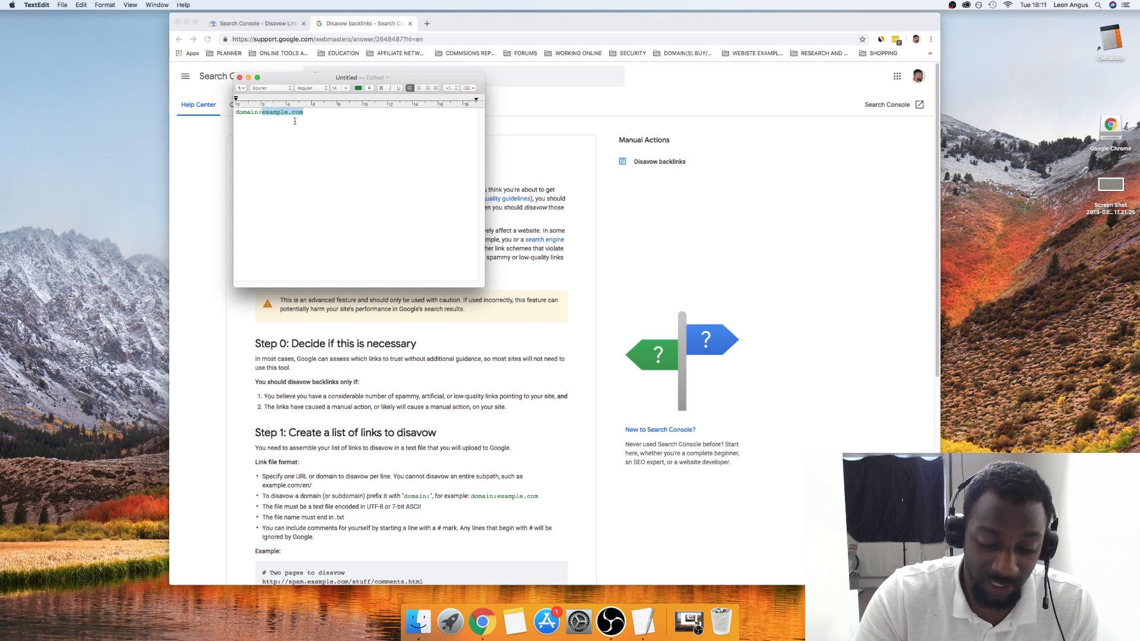
{"action": "key", "text": "delete"}
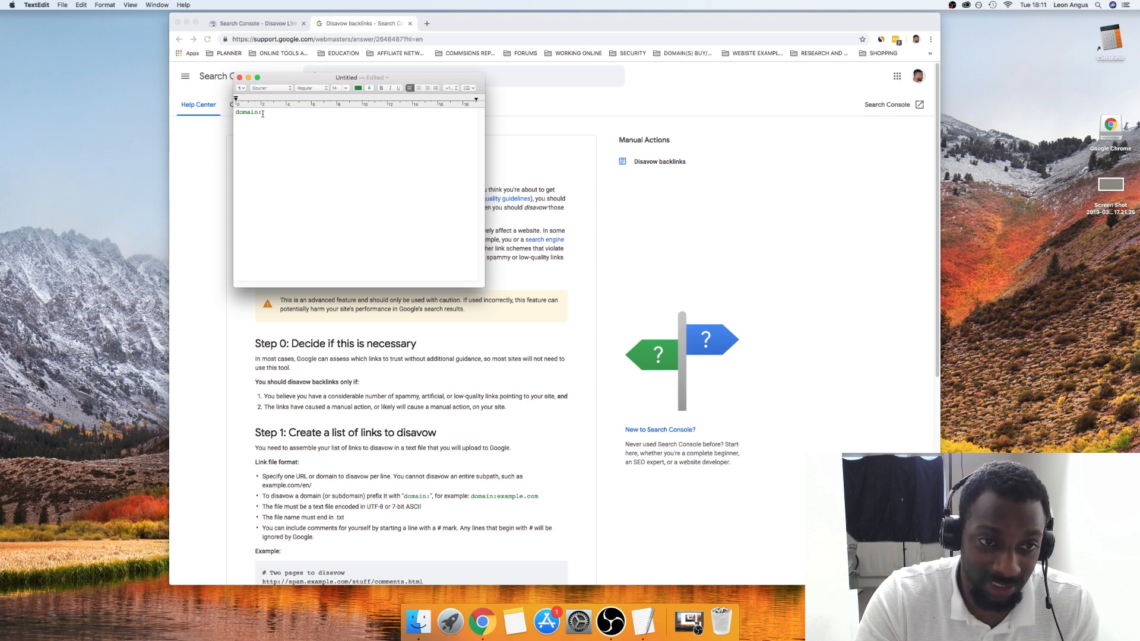
{"action": "type", "text": "example.com"}
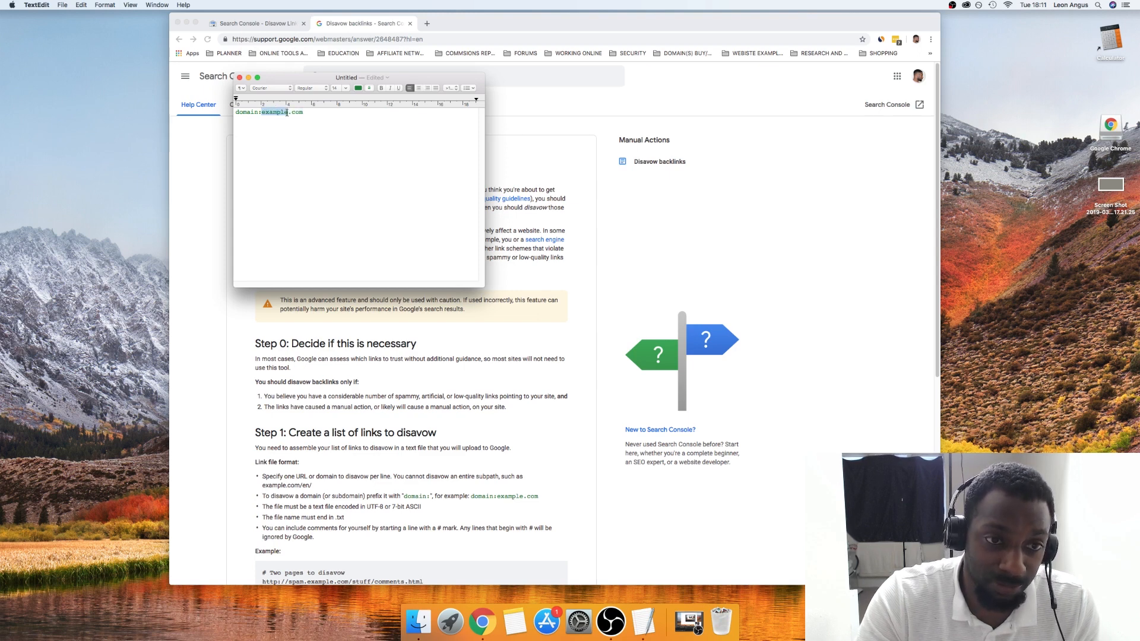
{"action": "left_click", "coordinate": [318, 111]}
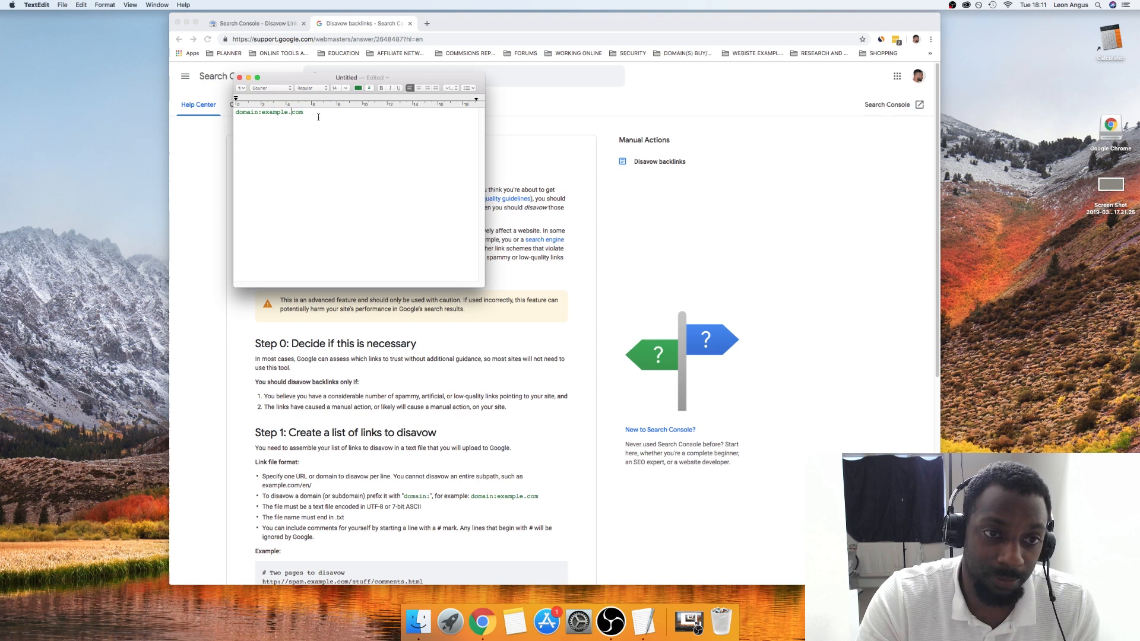
{"action": "double_click", "coordinate": [280, 111]}
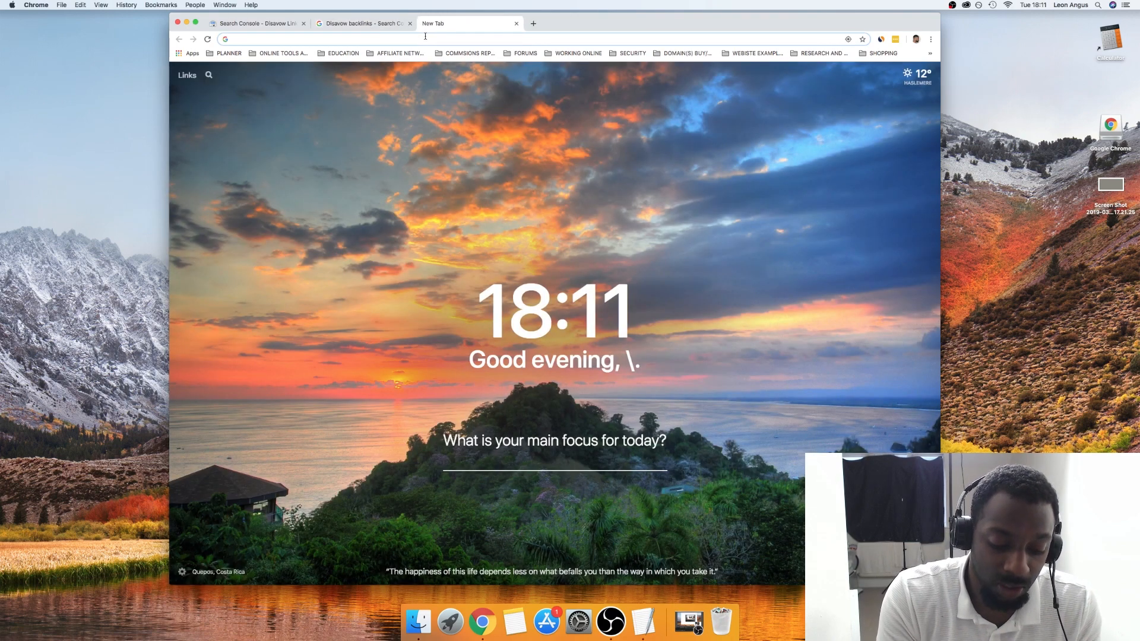
- Look up the Best Fitness Gym site to get bestfitness.net, then close that tab
{"action": "type", "text": "bestfit"}
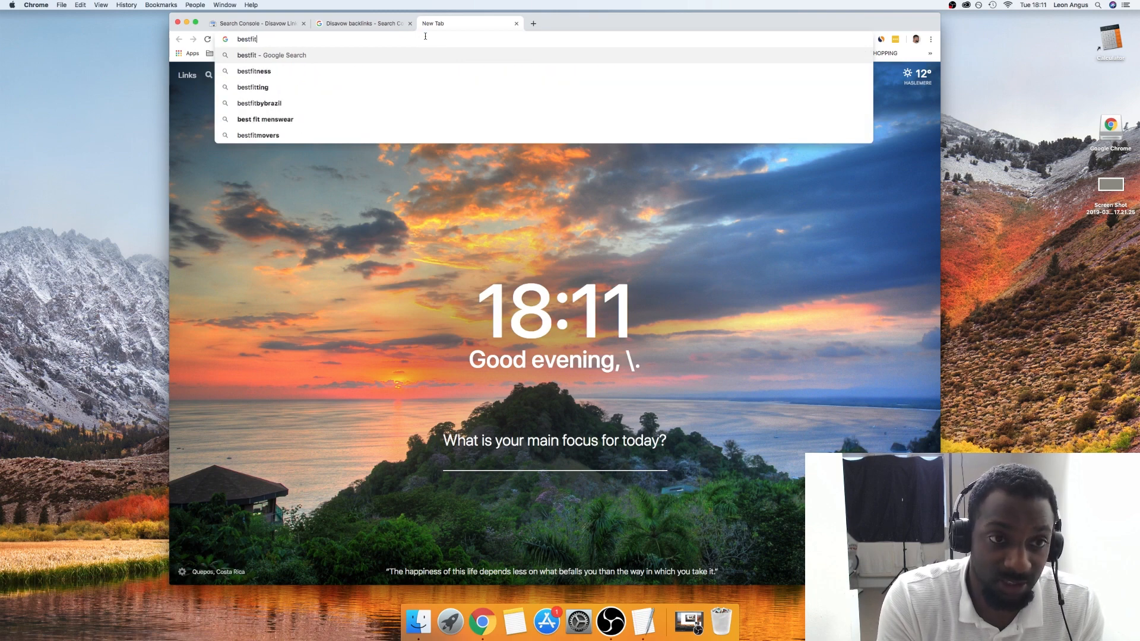
{"action": "left_click", "coordinate": [255, 70]}
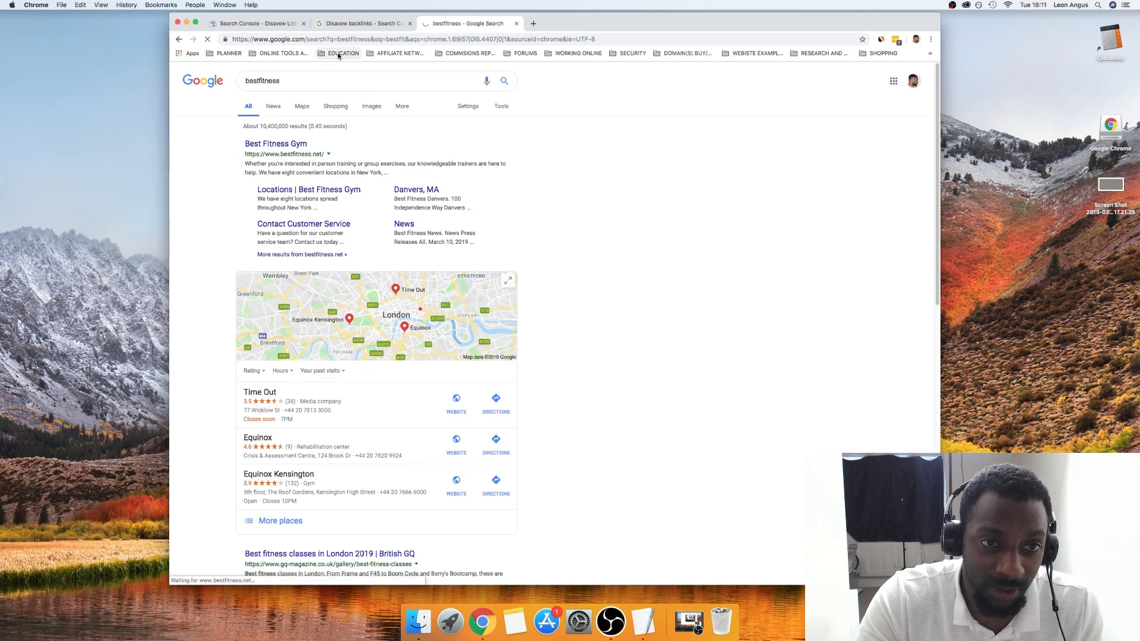
{"action": "left_click", "coordinate": [276, 144]}
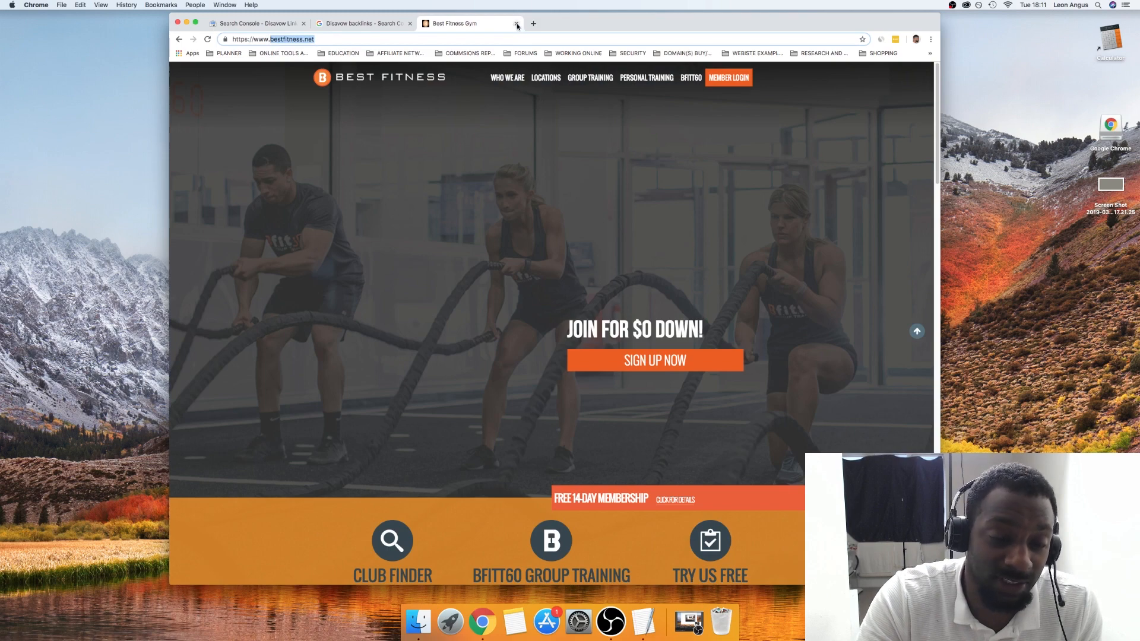
{"action": "left_click", "coordinate": [516, 23]}
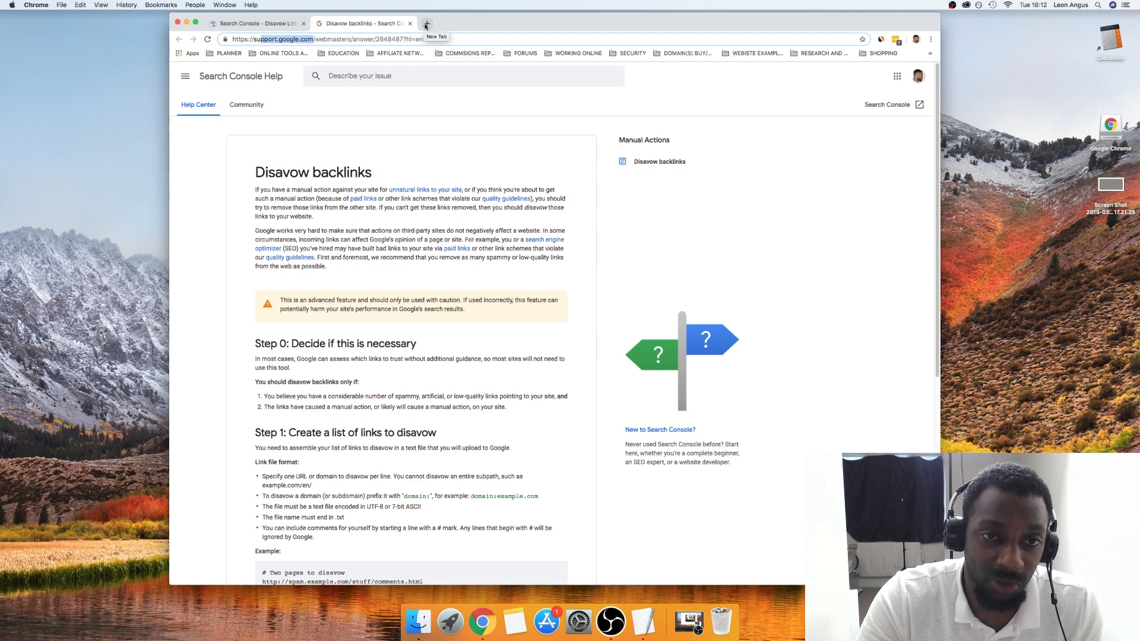
{"action": "mouse_move", "coordinate": [418, 38]}
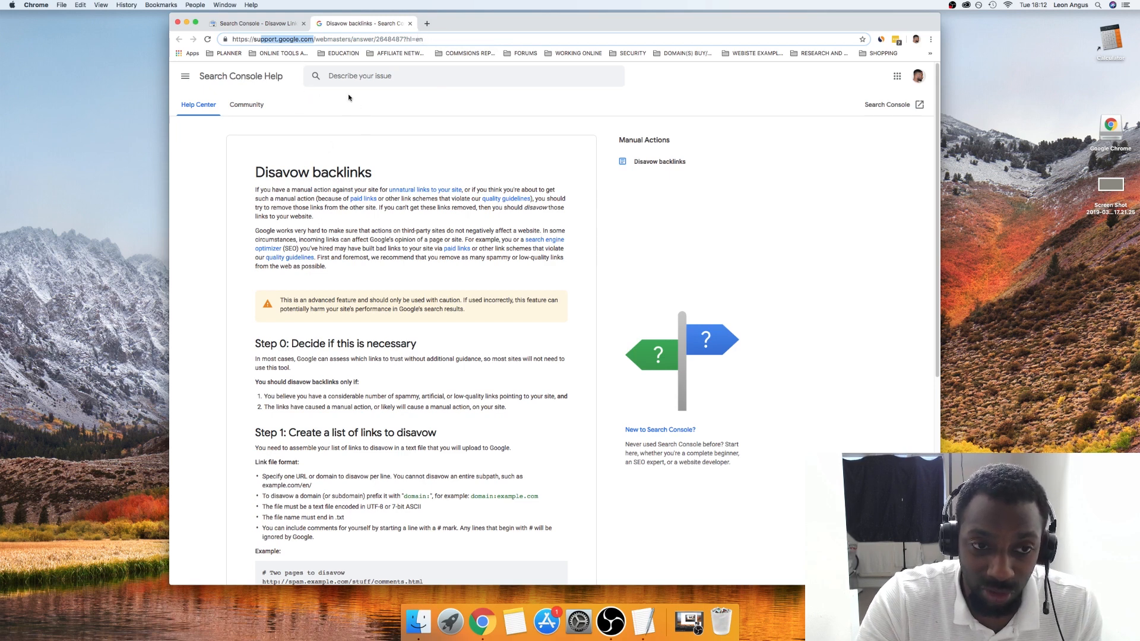
{"action": "mouse_move", "coordinate": [582, 255]}
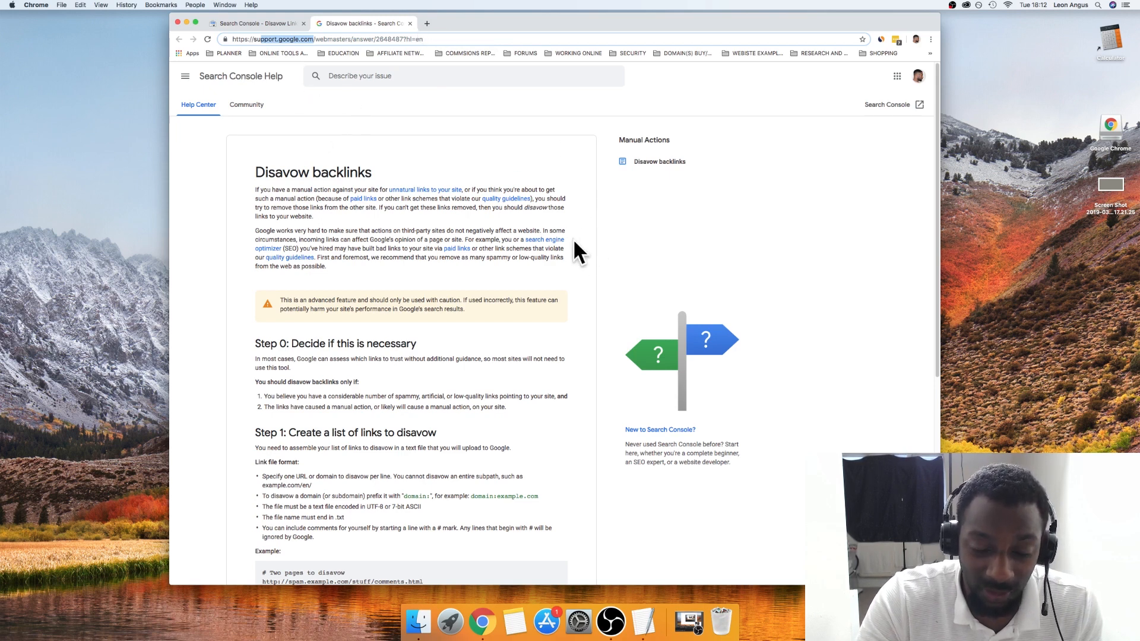
{"action": "mouse_move", "coordinate": [568, 229]}
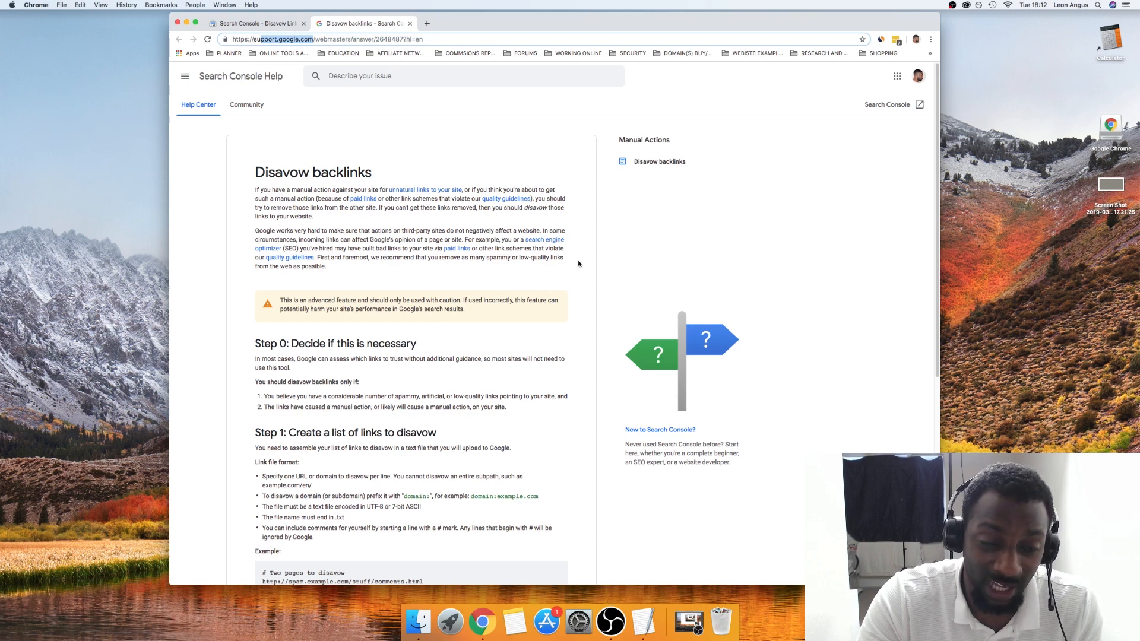
{"action": "mouse_move", "coordinate": [545, 621]}
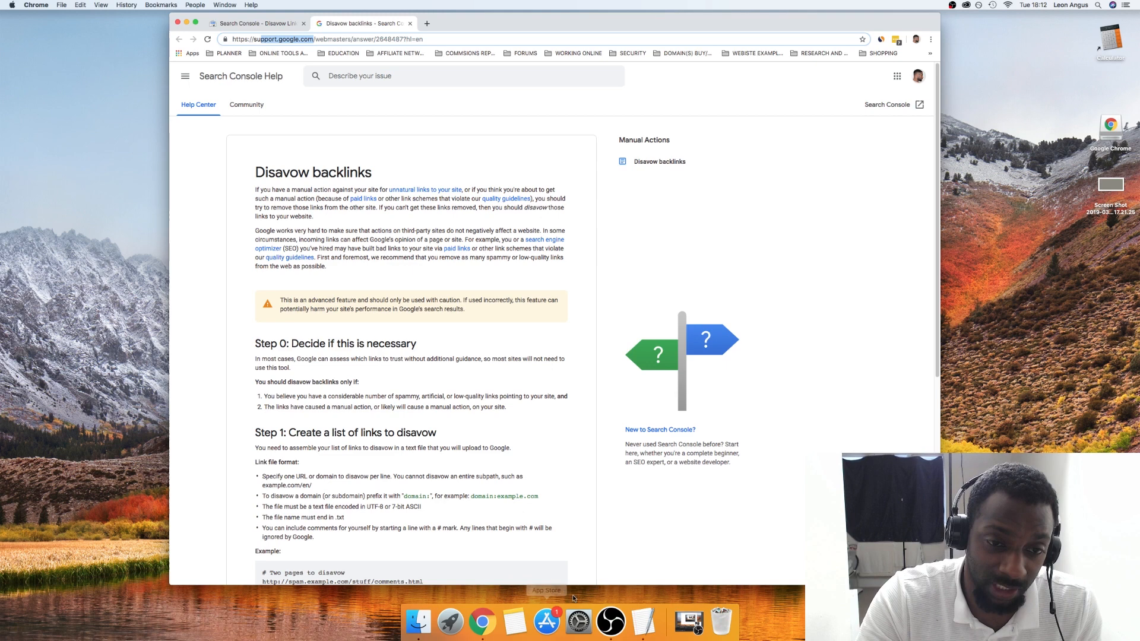
{"action": "mouse_move", "coordinate": [514, 621]}
{"action": "type", "text": "domain:"}
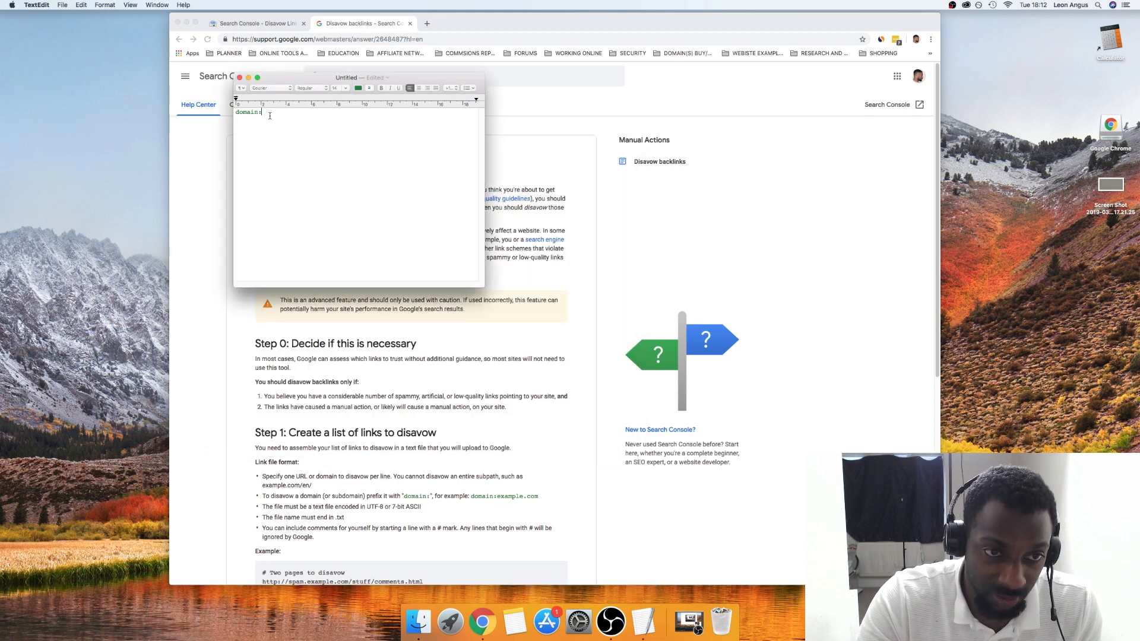
- Enter domain:bestfitness.net and look up halifax.co.uk as a second site
{"action": "type", "text": "bestfitness.net"}
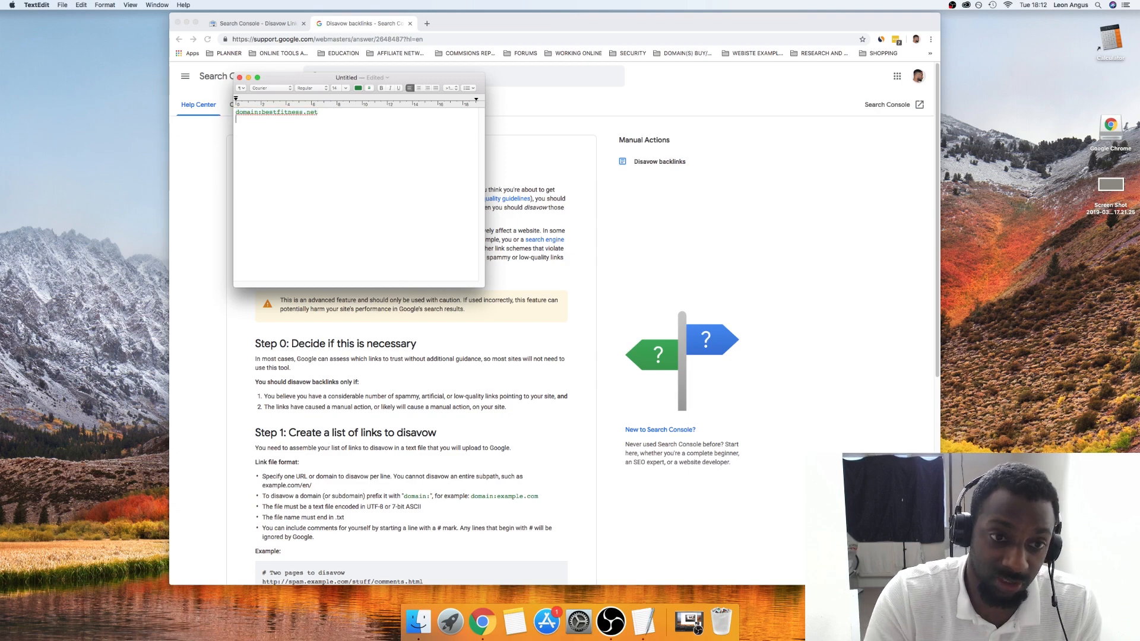
{"action": "left_click", "coordinate": [516, 24]}
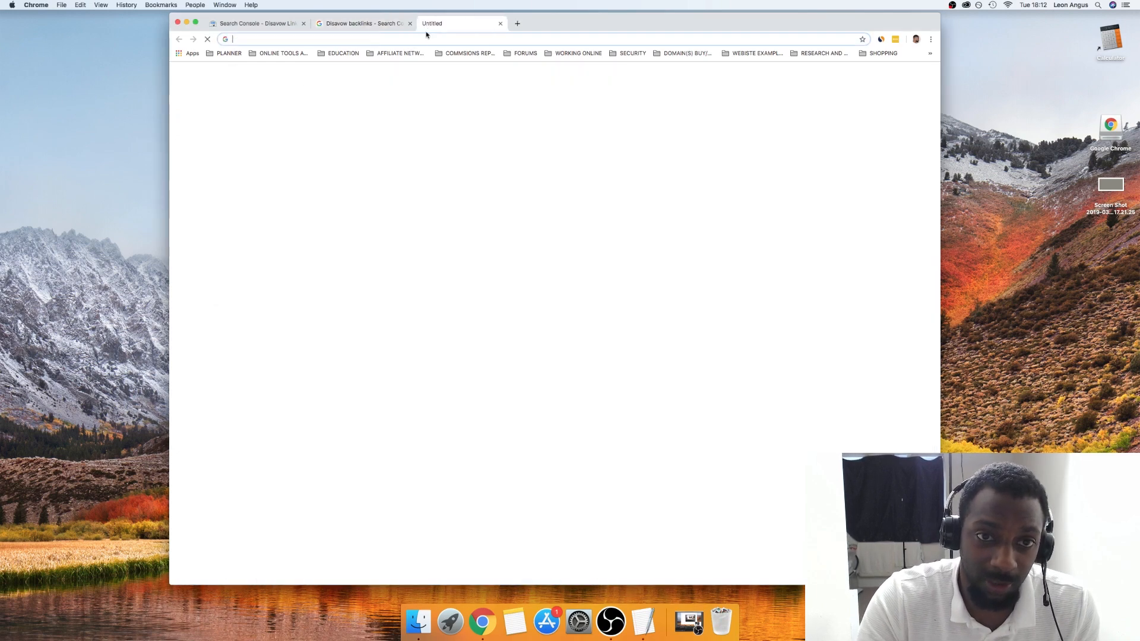
{"action": "type", "text": "gmail.com"}
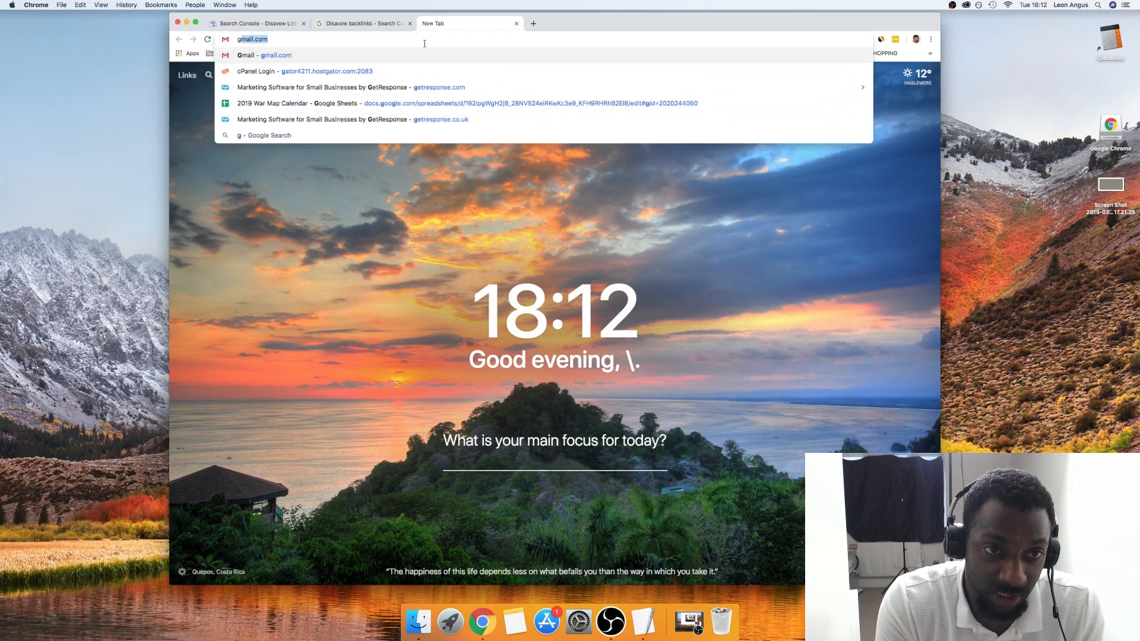
{"action": "type", "text": "google.com"}
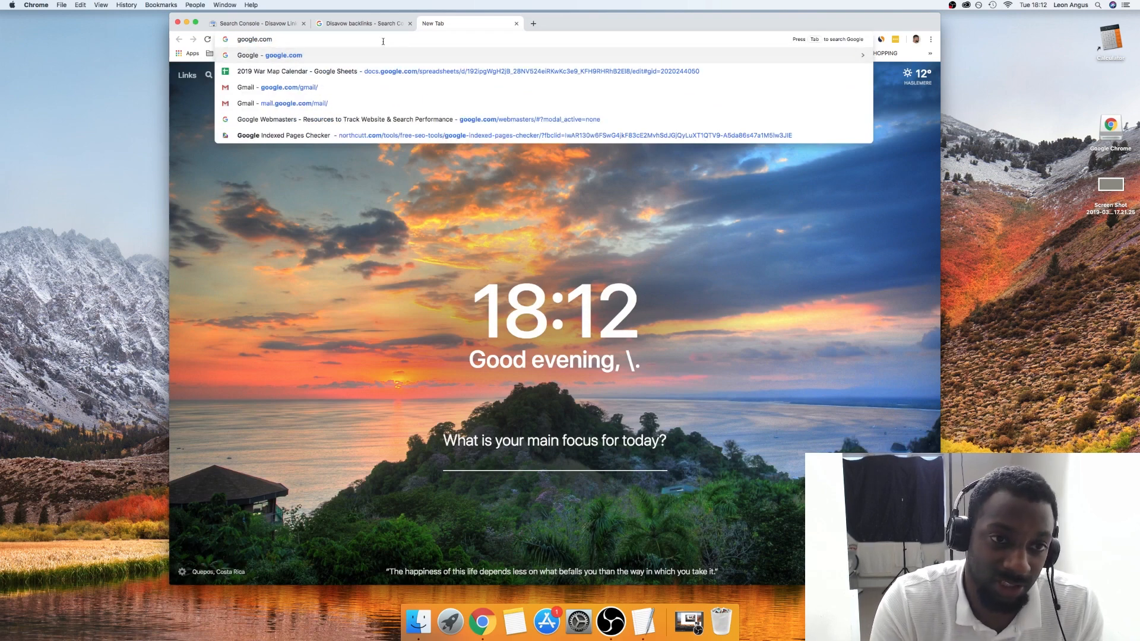
{"action": "key", "text": "Escape"}
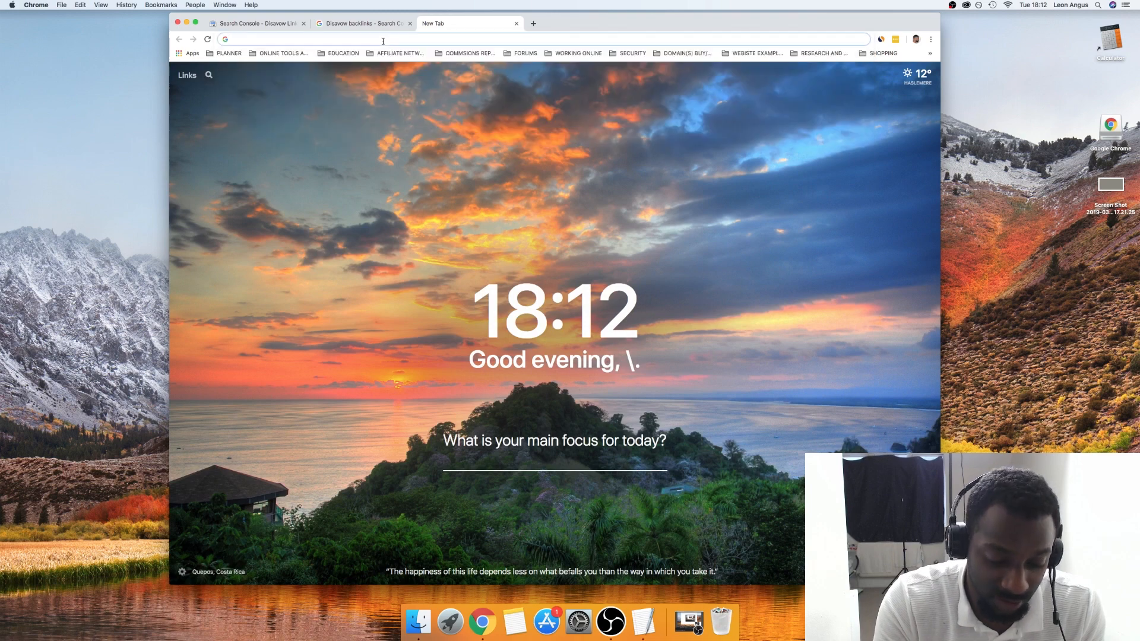
{"action": "type", "text": "halifax.co.uk"}
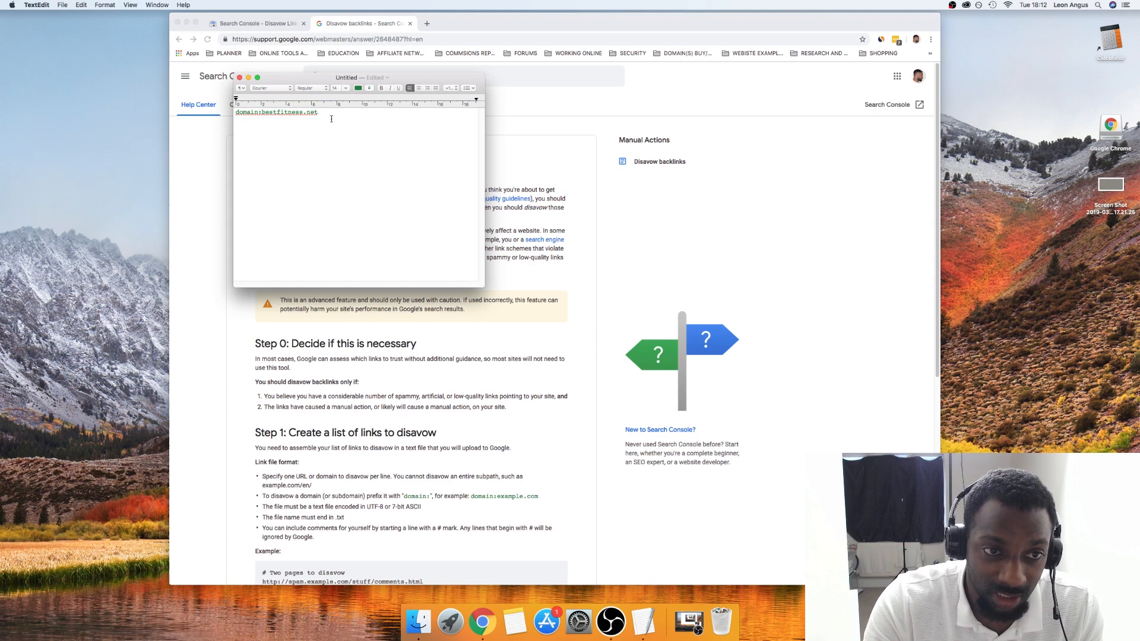
- Add Domain:halifax.co.uk on its own line and select both entries
{"action": "type", "text": "di"}
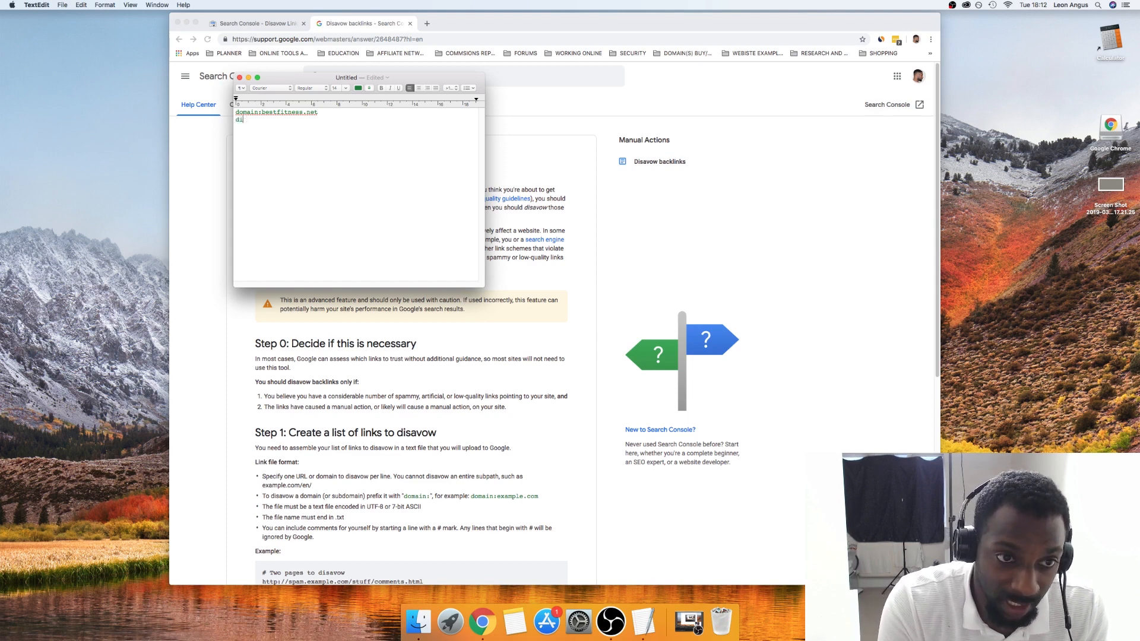
{"action": "type", "text": "omain:"}
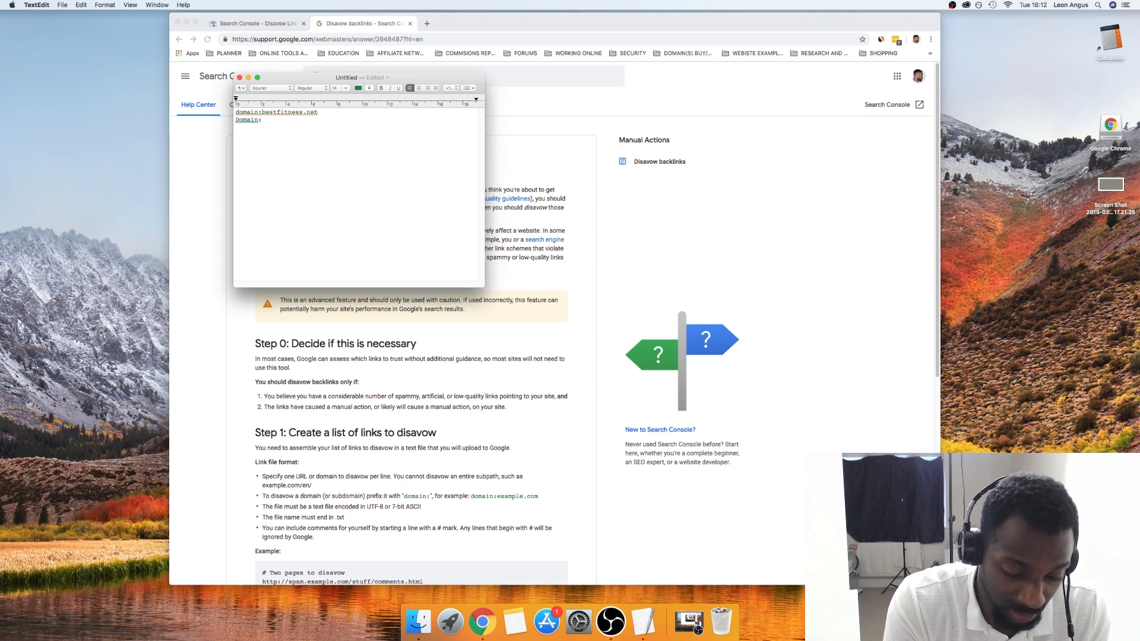
{"action": "type", "text": "halifax.co.uk"}
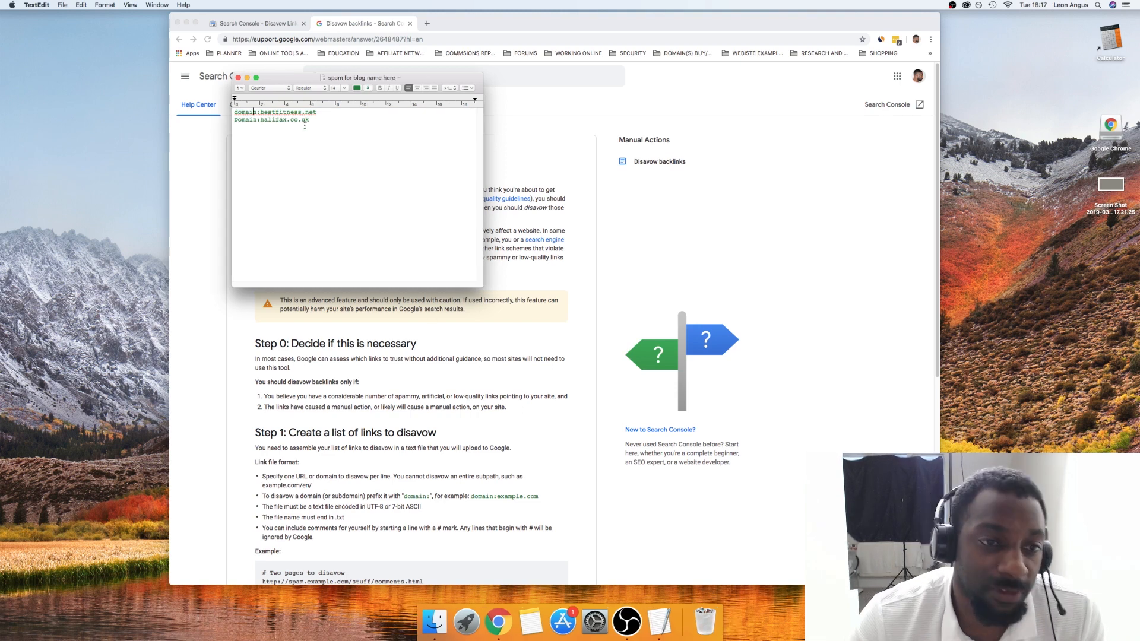
{"action": "left_click_drag", "start_coordinate": [234, 112], "coordinate": [308, 122]}
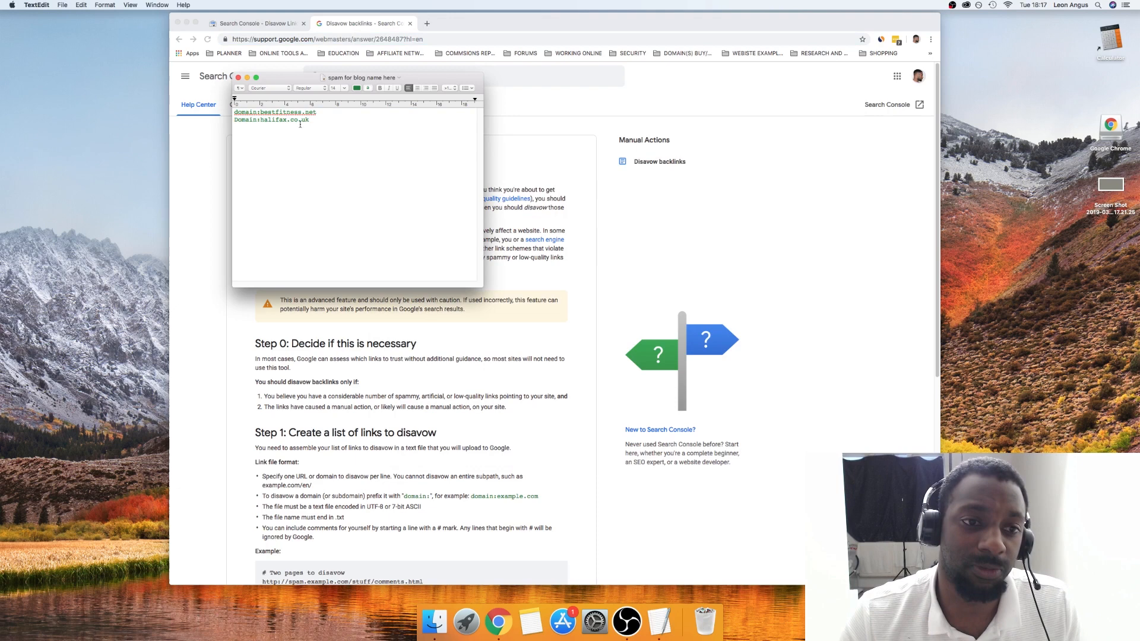
{"action": "left_click_drag", "start_coordinate": [236, 112], "coordinate": [309, 120]}
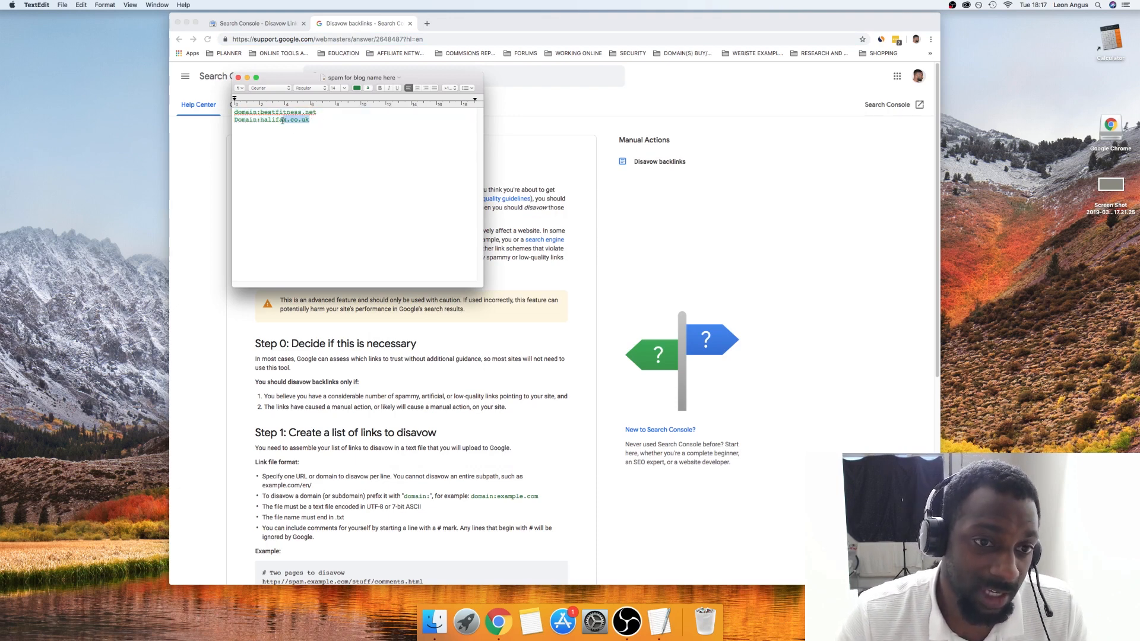
{"action": "left_click_drag", "start_coordinate": [234, 111], "coordinate": [316, 121]}
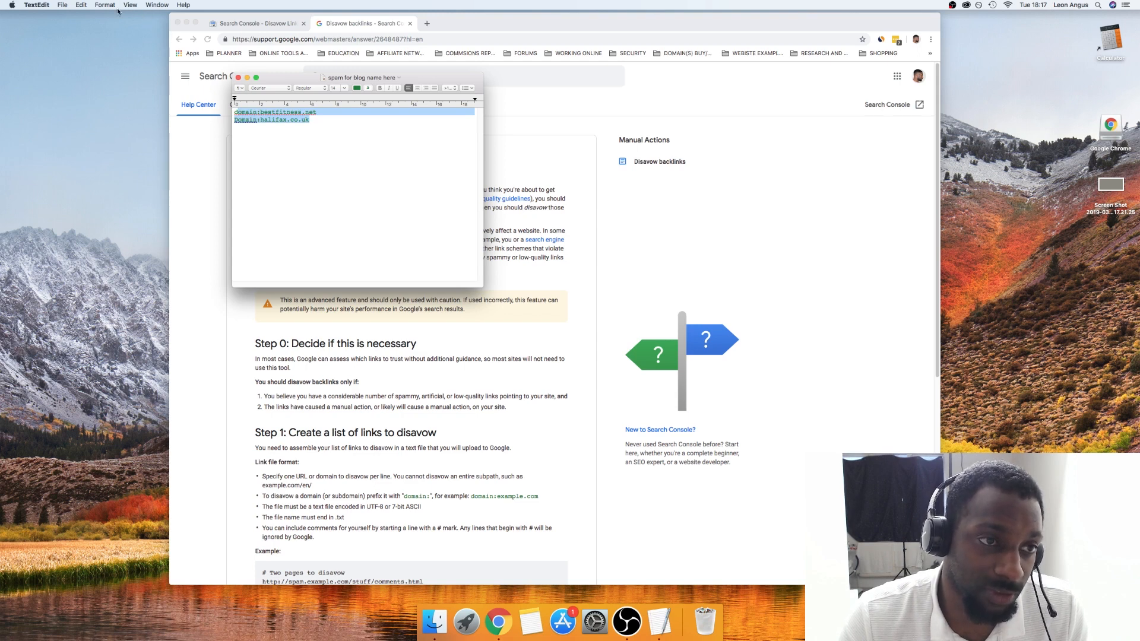
- Convert the list to plain text and save it as UTF-8 'spam for blog name here' on the desktop
{"action": "left_click", "coordinate": [105, 5]}
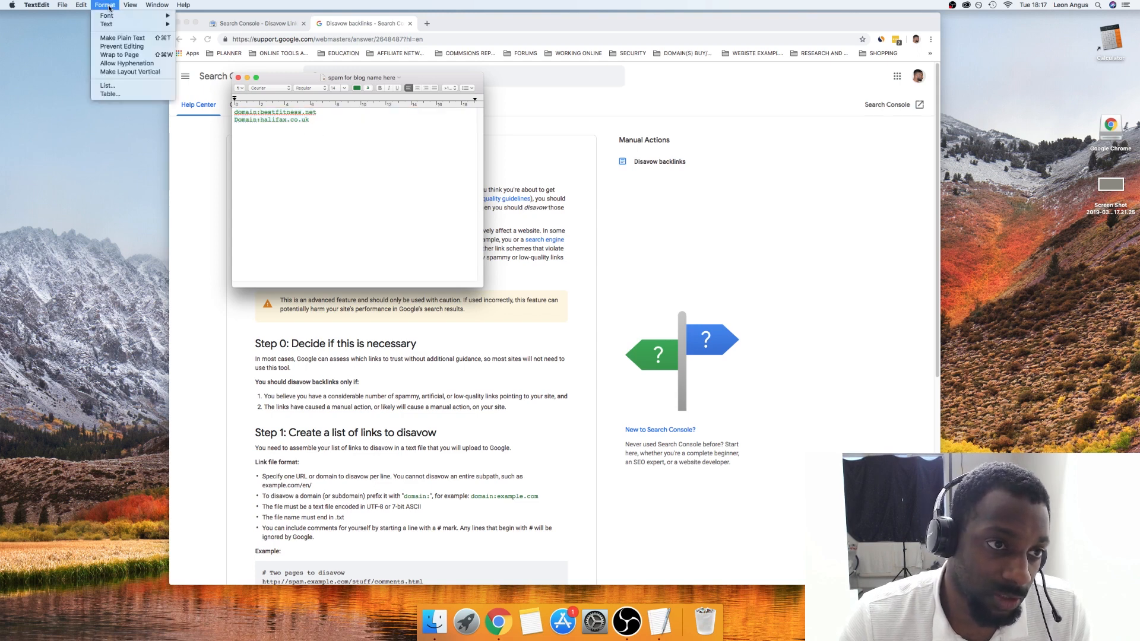
{"action": "mouse_move", "coordinate": [121, 37]}
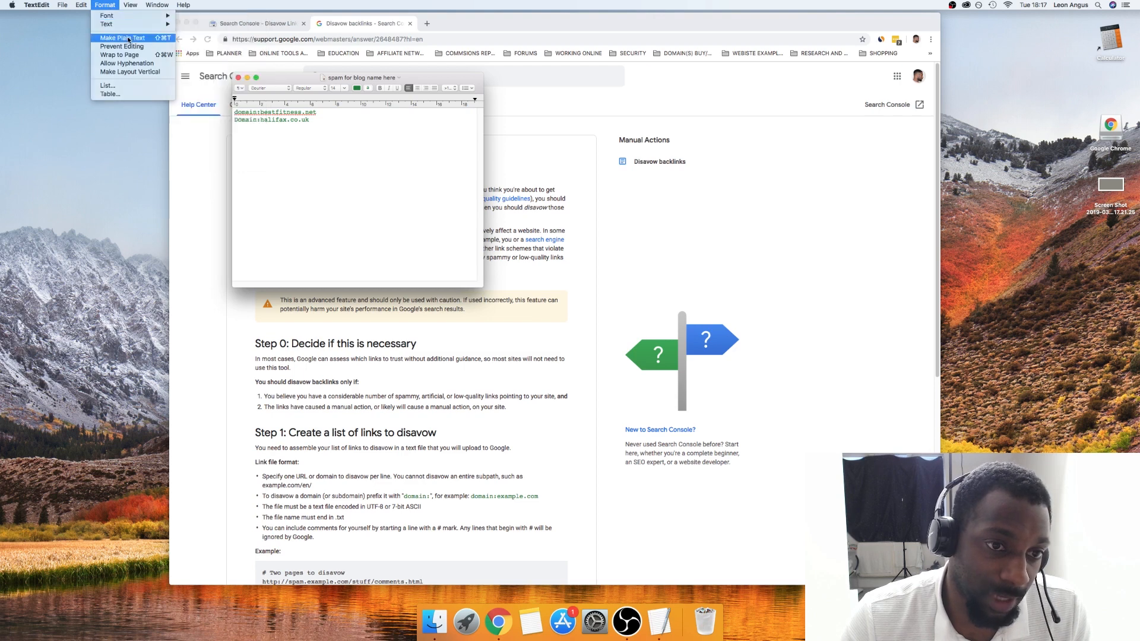
{"action": "left_click", "coordinate": [121, 38]}
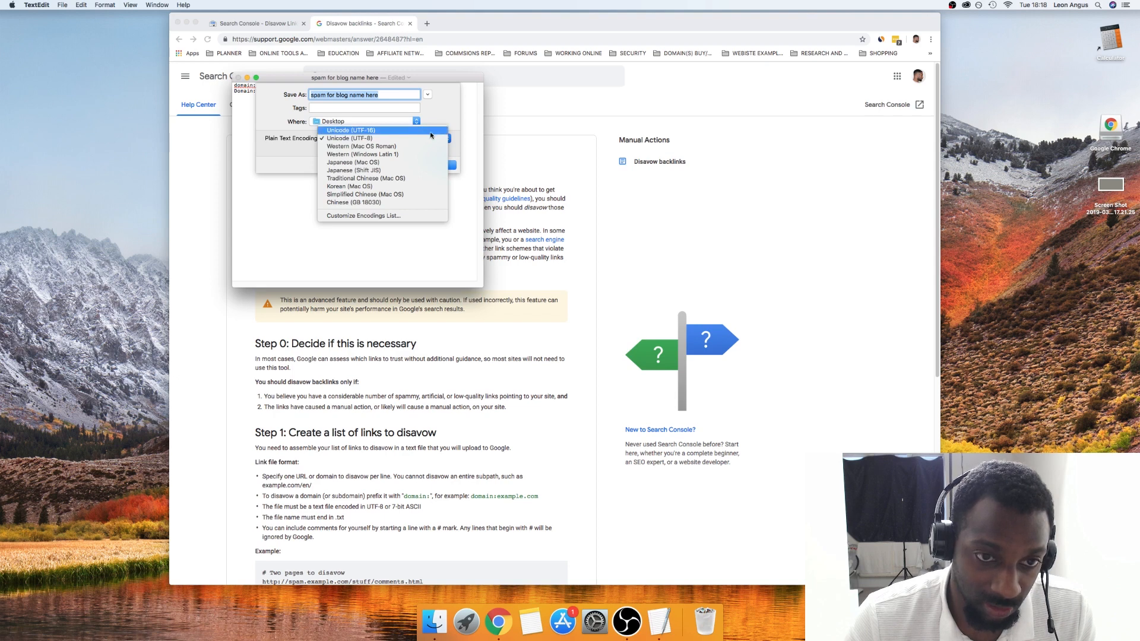
{"action": "left_click", "coordinate": [349, 138]}
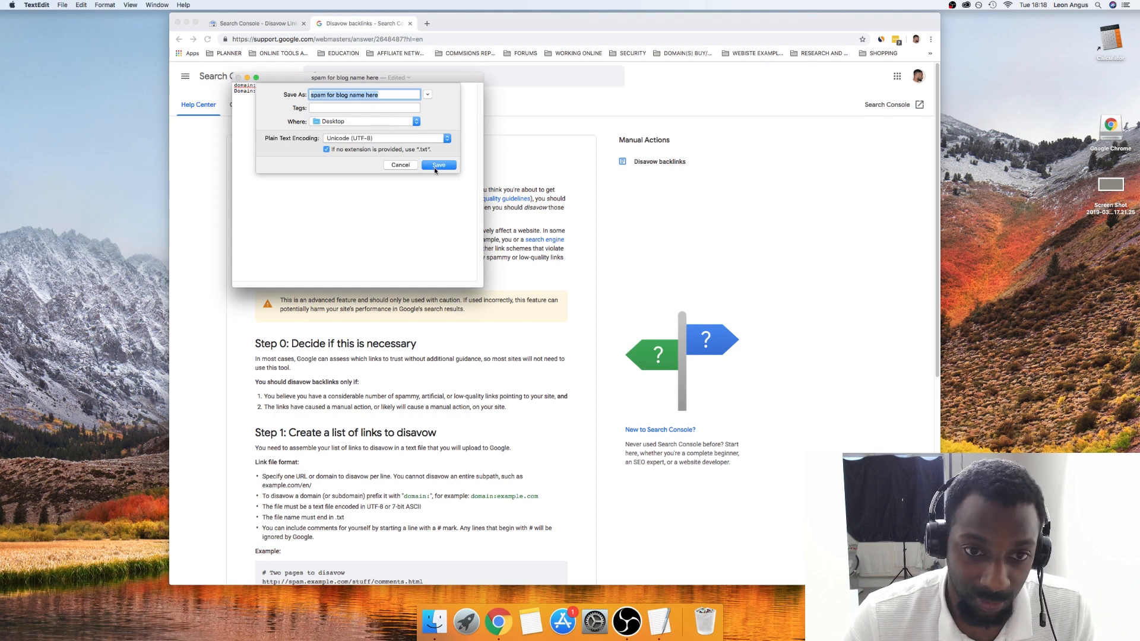
{"action": "left_click", "coordinate": [439, 163]}
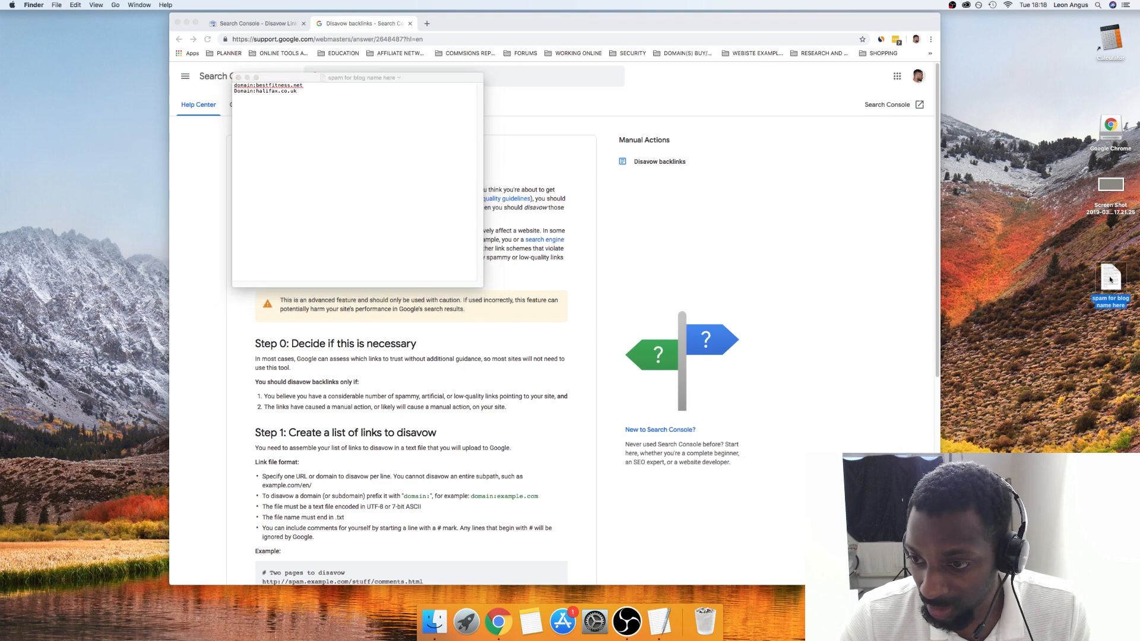
- Check via Get Info that the saved file is a .txt plain text document, then return to Chrome
{"action": "right_click", "coordinate": [1110, 281]}
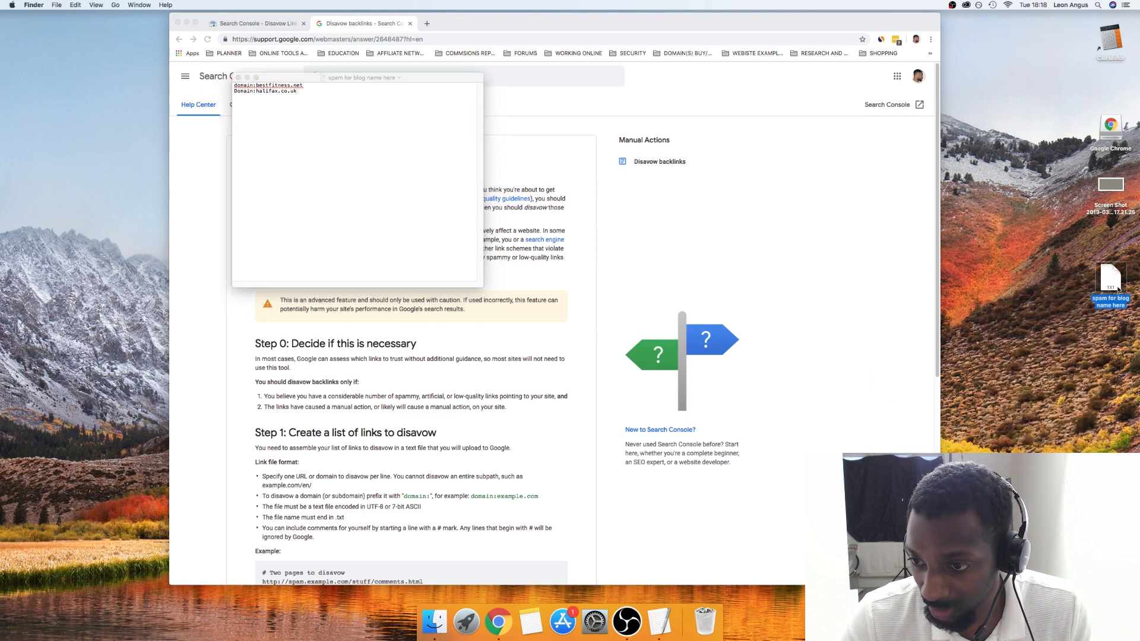
{"action": "right_click", "coordinate": [1111, 284]}
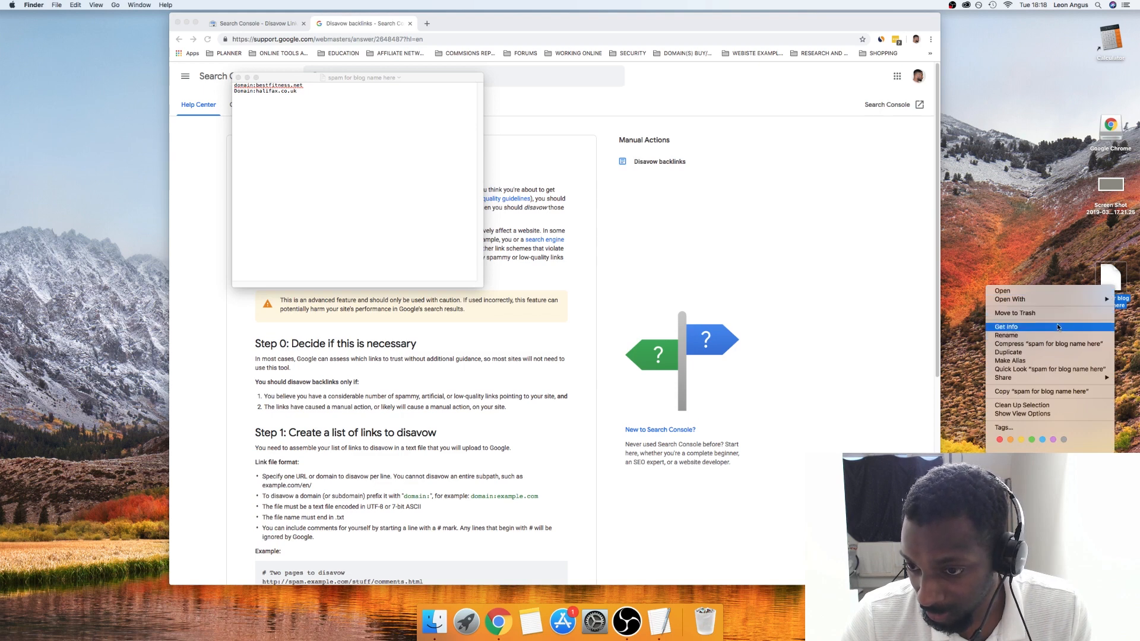
{"action": "left_click", "coordinate": [1008, 325]}
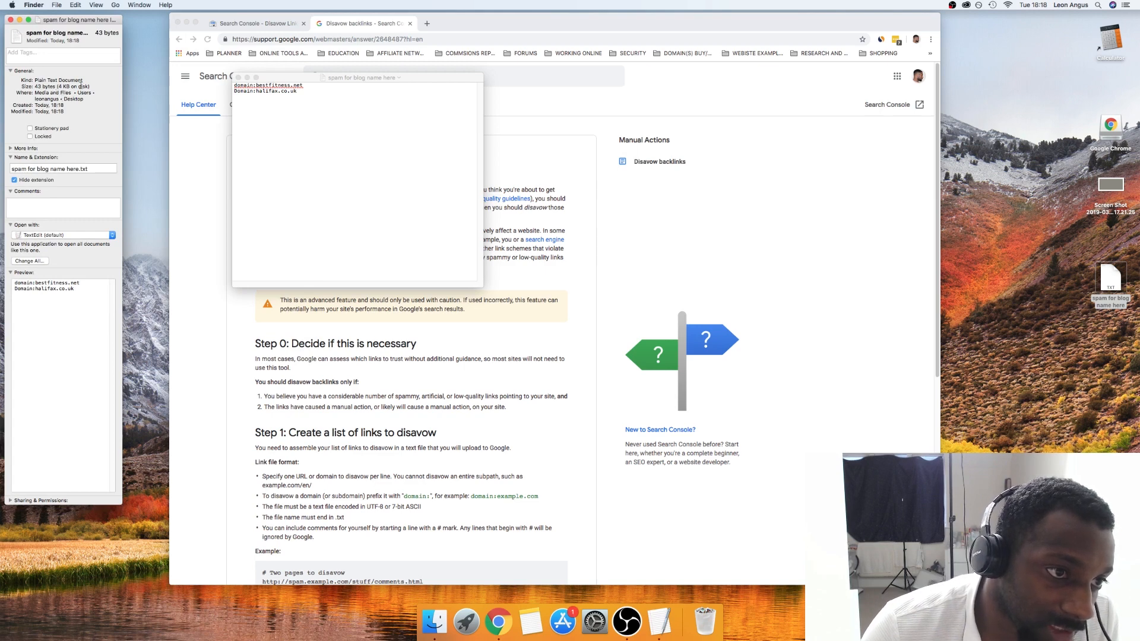
{"action": "left_click", "coordinate": [62, 169]}
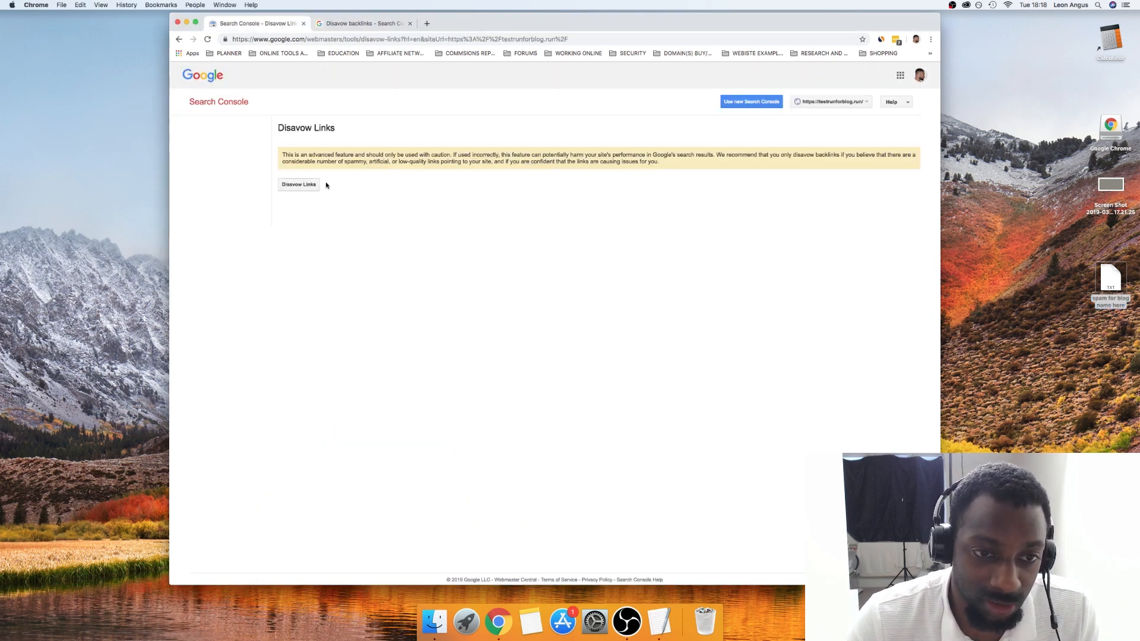
- Upload 'spam for blog name here.txt' to the Disavow Links tool and submit it, reporting 2 domains
{"action": "left_click", "coordinate": [298, 184]}
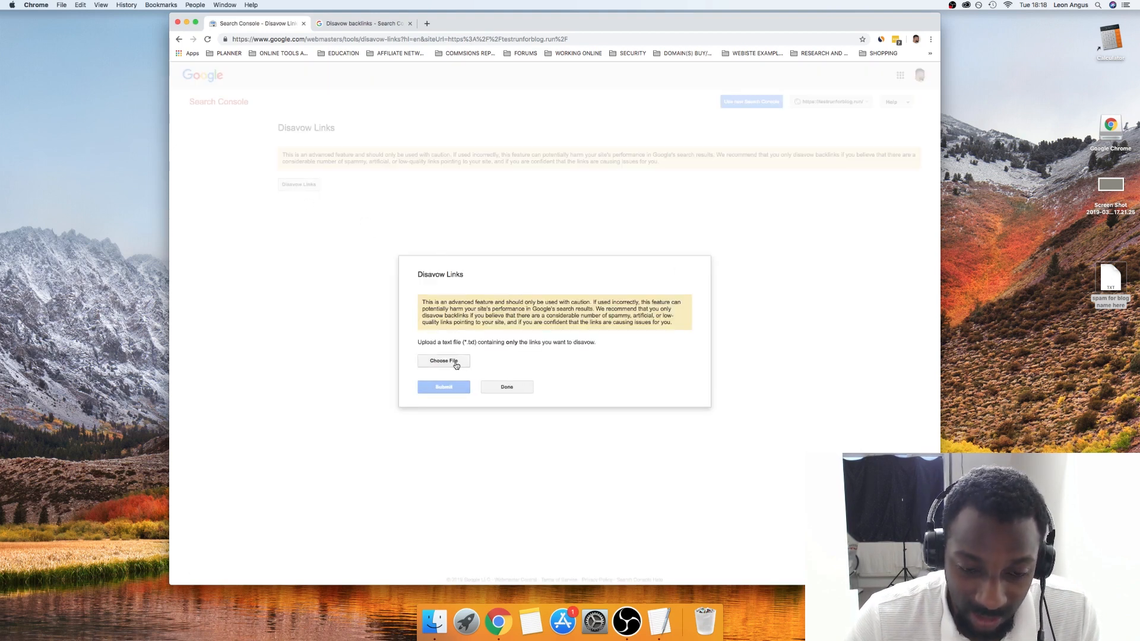
{"action": "left_click", "coordinate": [443, 361]}
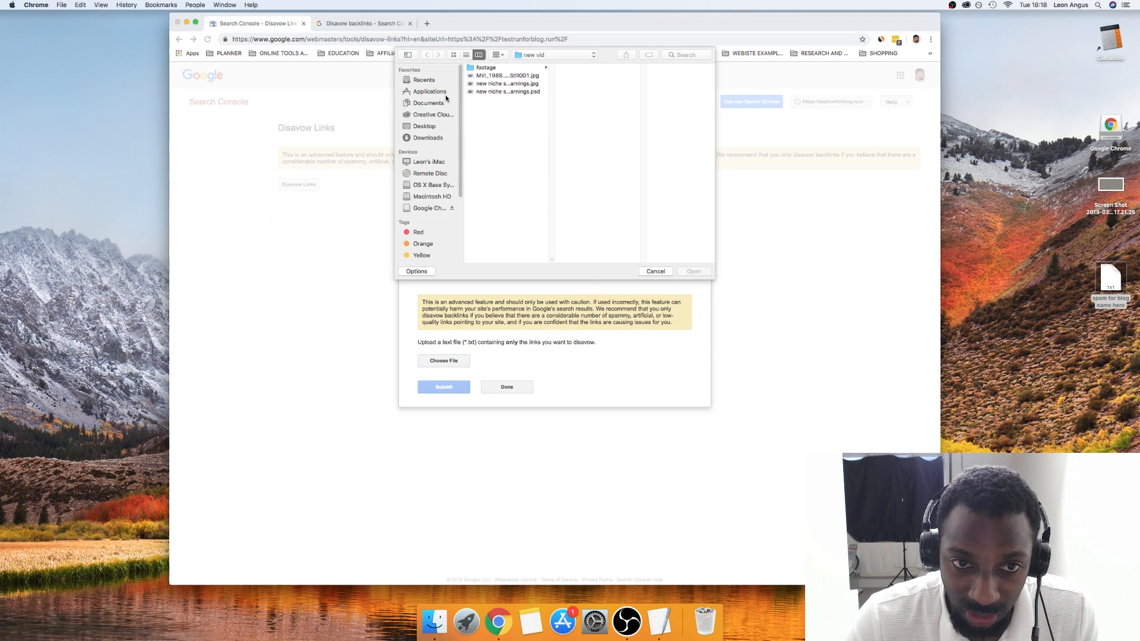
{"action": "left_click", "coordinate": [424, 126]}
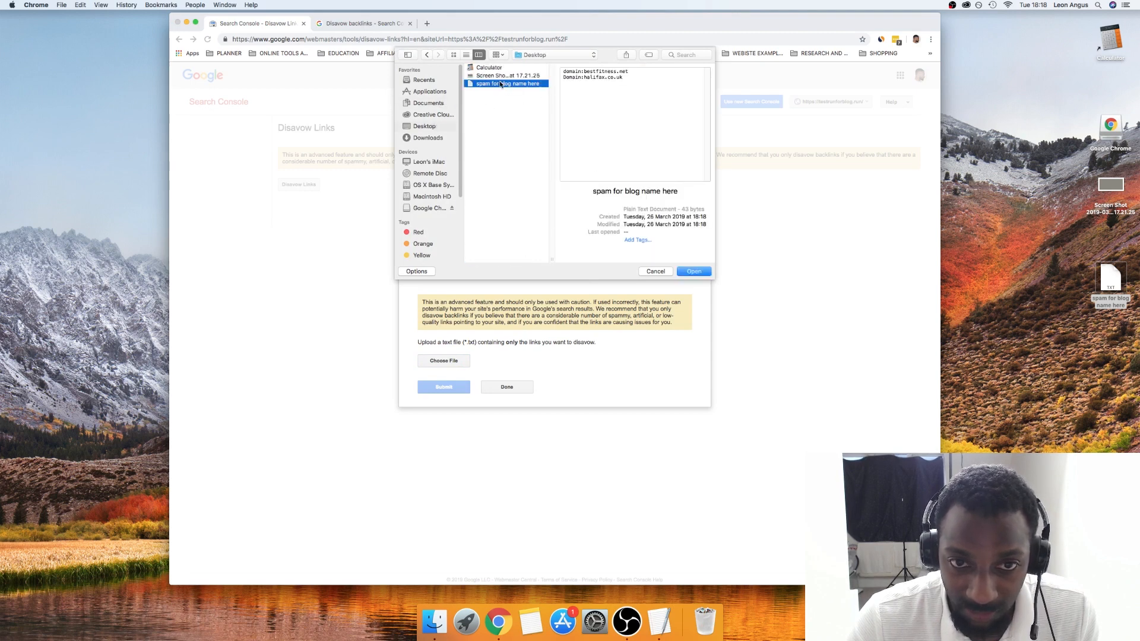
{"action": "left_click", "coordinate": [693, 271]}
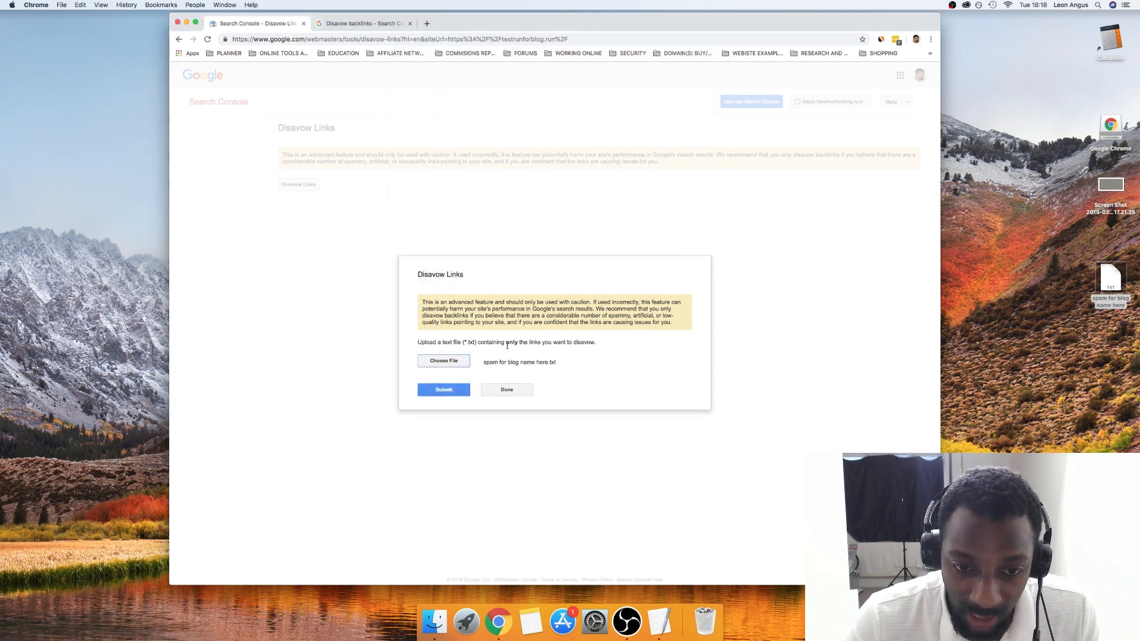
{"action": "left_click", "coordinate": [443, 389]}
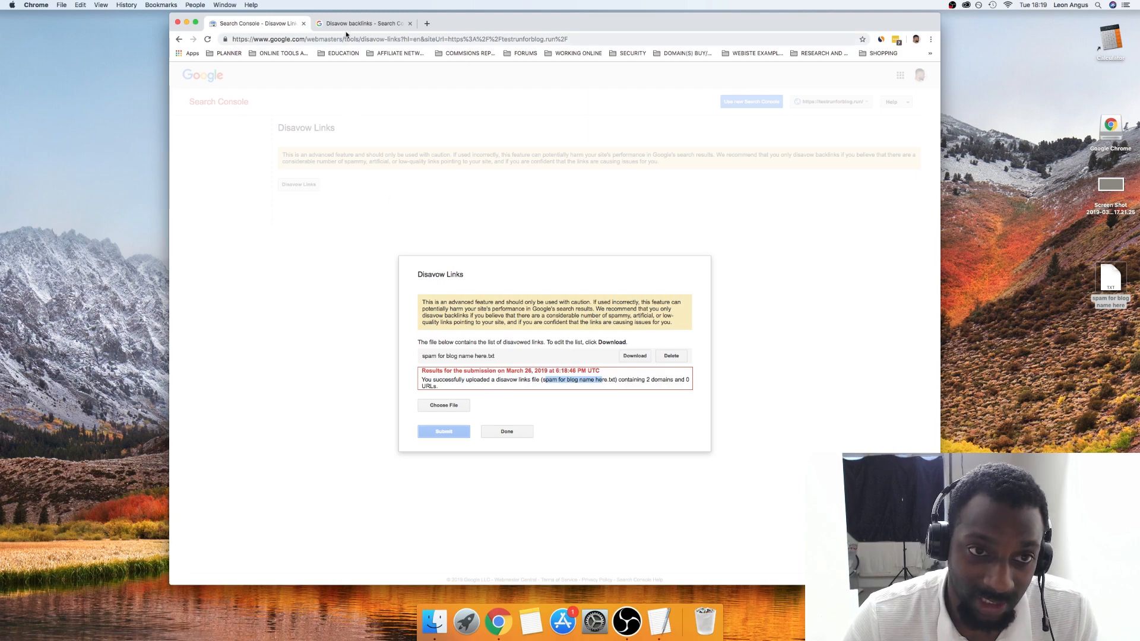
{"action": "left_click", "coordinate": [364, 23]}
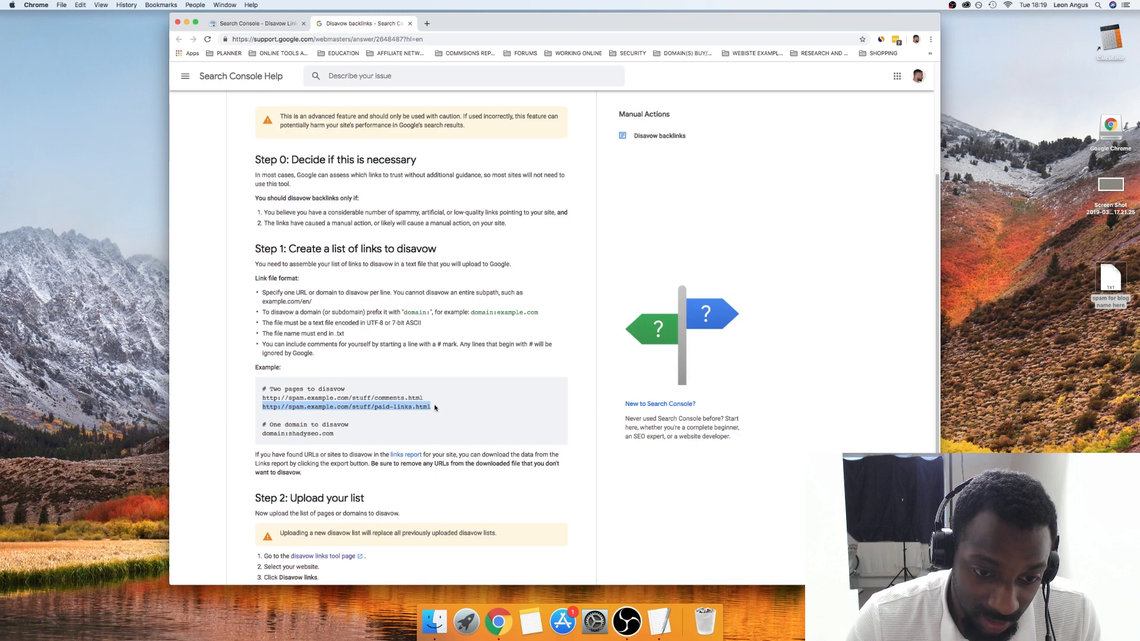
{"action": "mouse_move", "coordinate": [513, 582]}
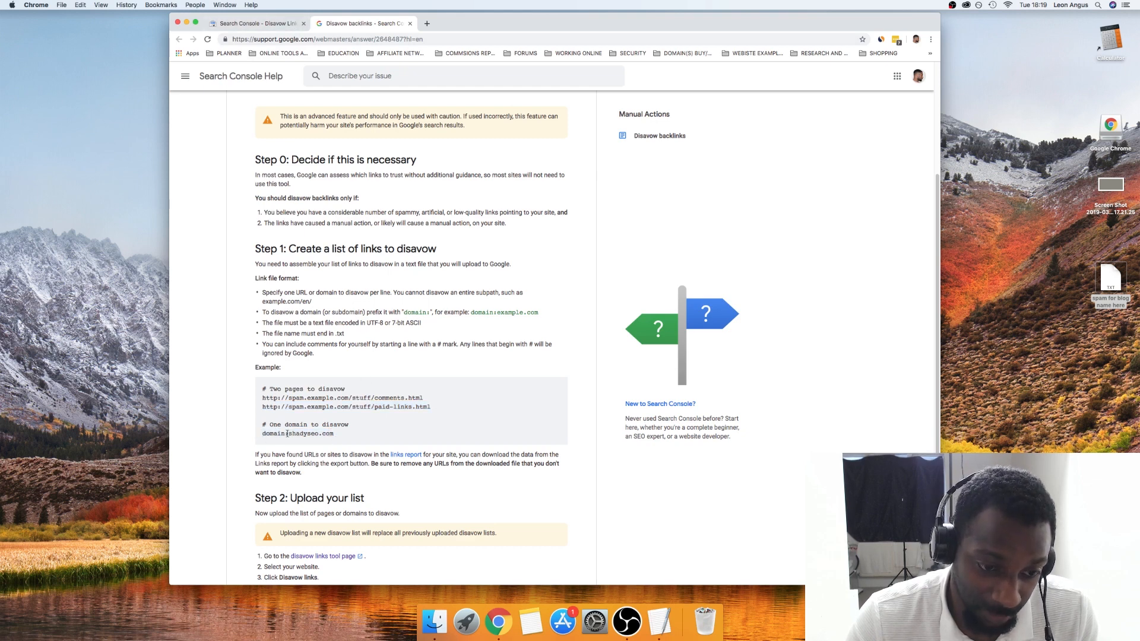
{"action": "double_click", "coordinate": [273, 434]}
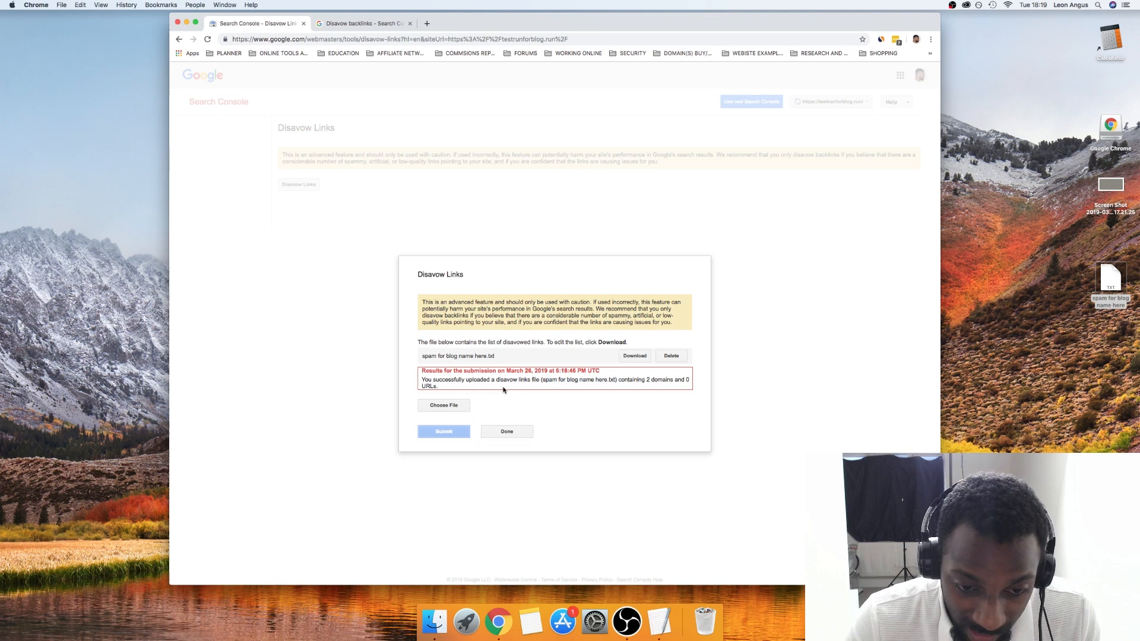
{"action": "mouse_move", "coordinate": [483, 403]}
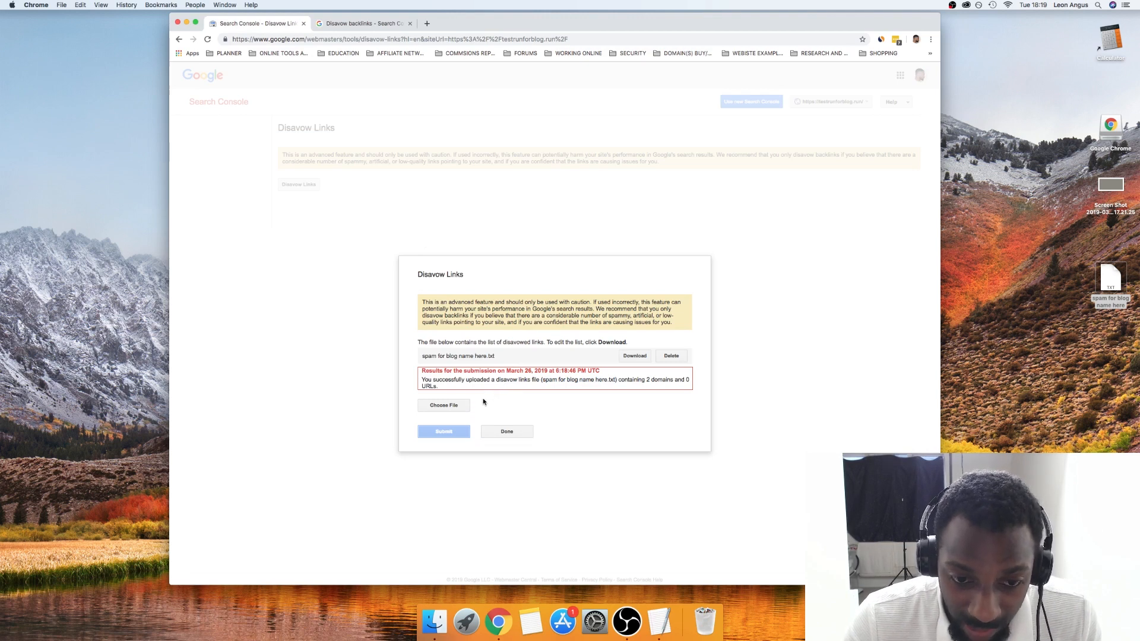
{"action": "mouse_move", "coordinate": [547, 342]}
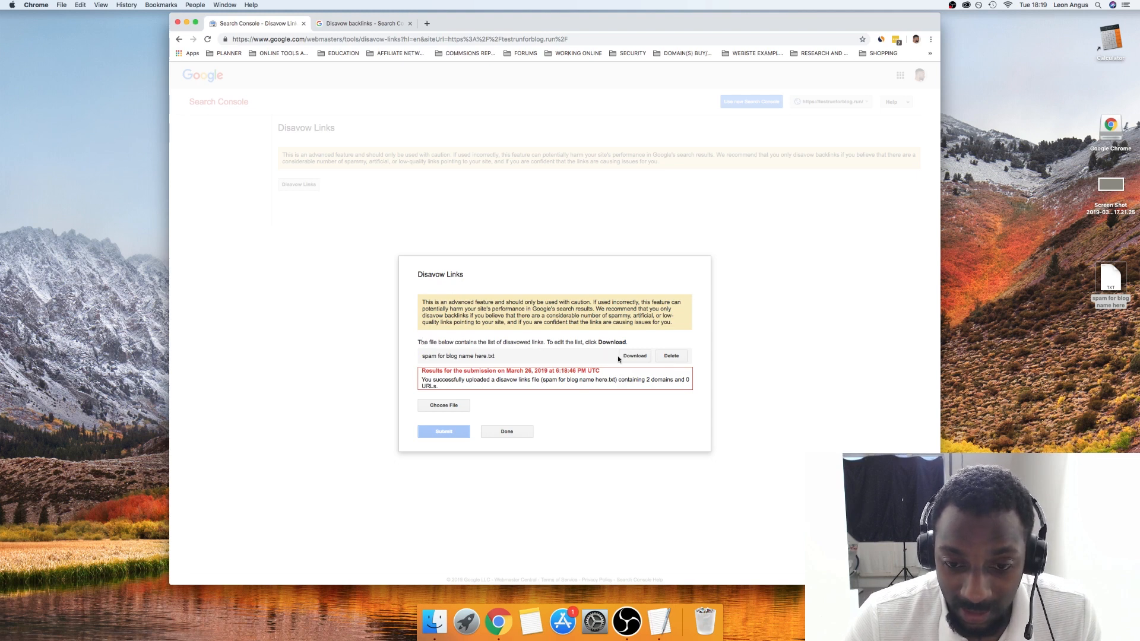
- Download a copy of the uploaded disavow list and finish with Done
{"action": "left_click", "coordinate": [633, 356]}
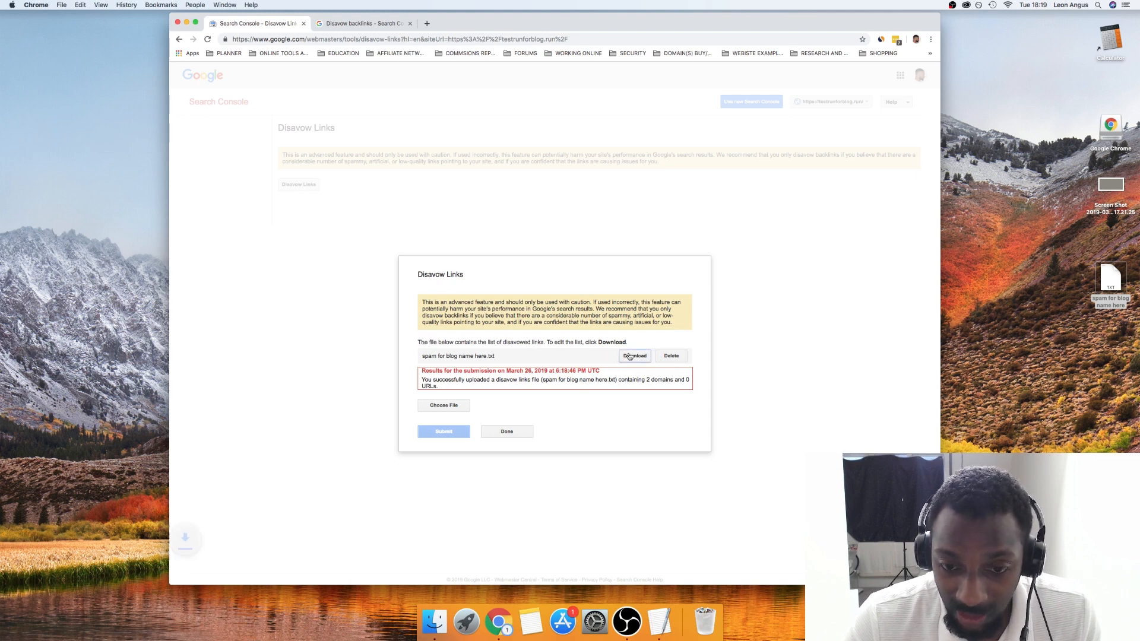
{"action": "left_click", "coordinate": [633, 355]}
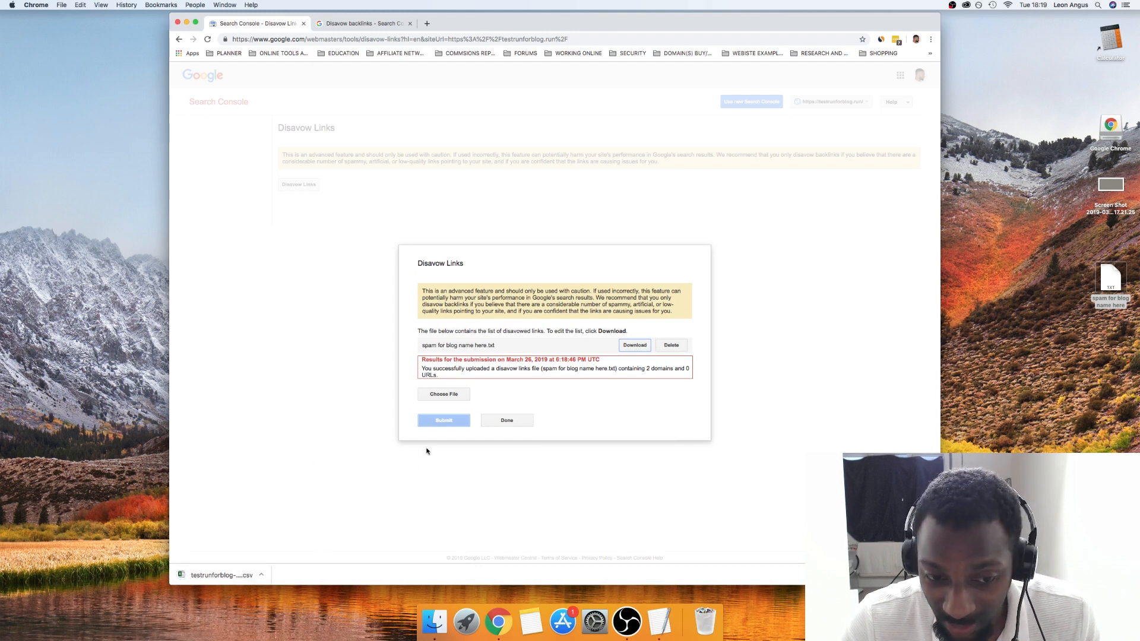
{"action": "mouse_move", "coordinate": [499, 390]}
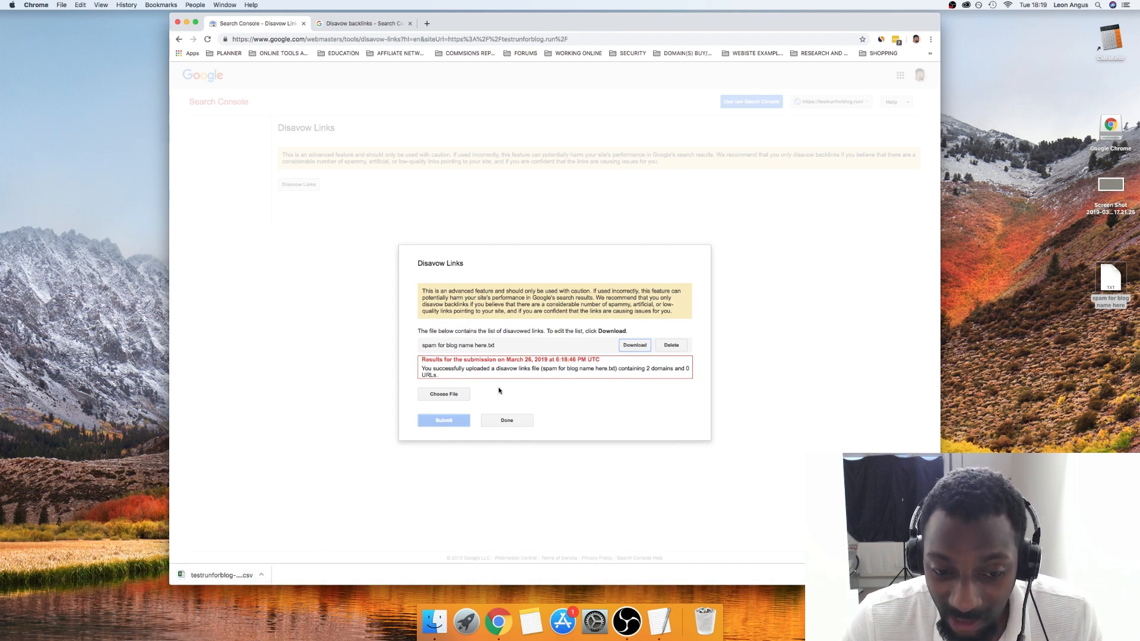
{"action": "mouse_move", "coordinate": [507, 409]}
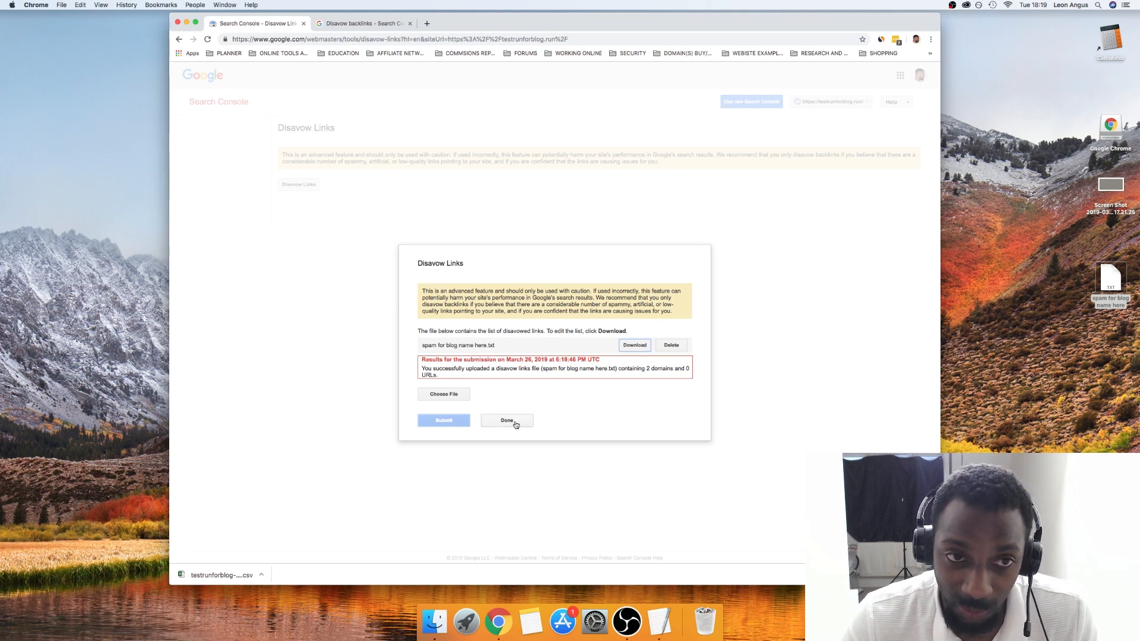
{"action": "left_click", "coordinate": [506, 421]}
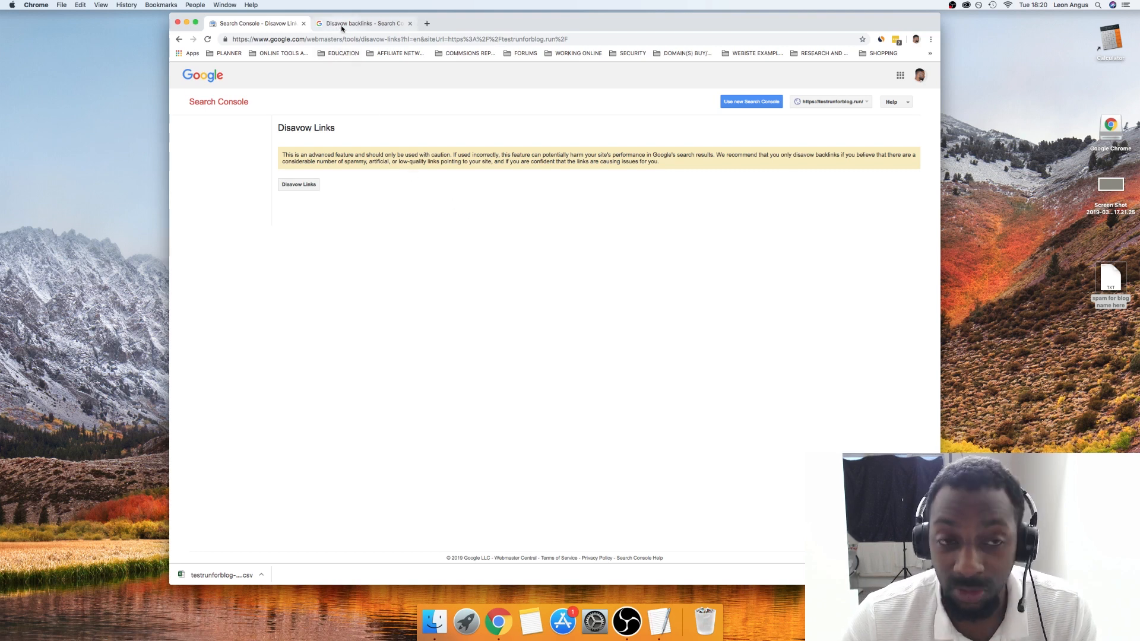
- Switch back to the 'Disavow backlinks - Search Console Help' article
{"action": "left_click", "coordinate": [363, 24]}
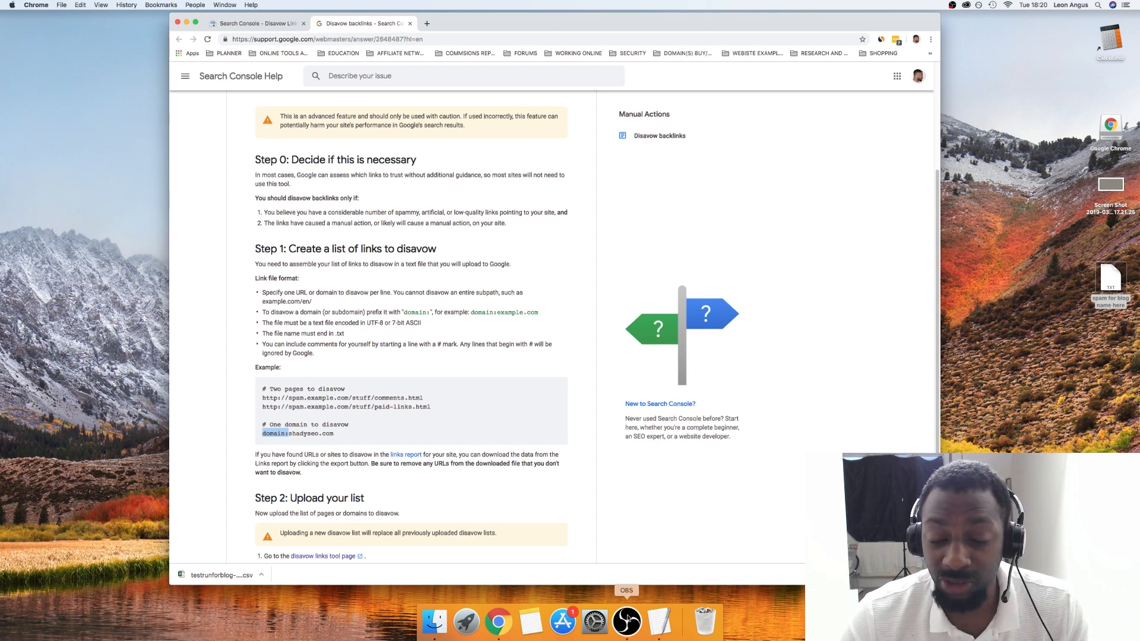
{"action": "left_click", "coordinate": [625, 622]}
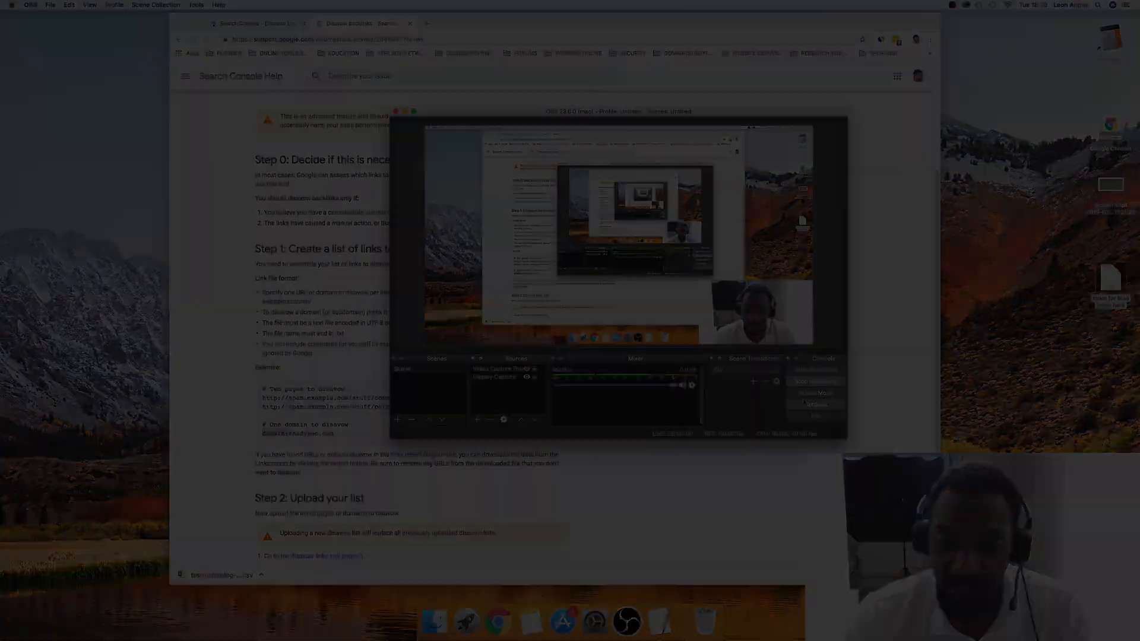